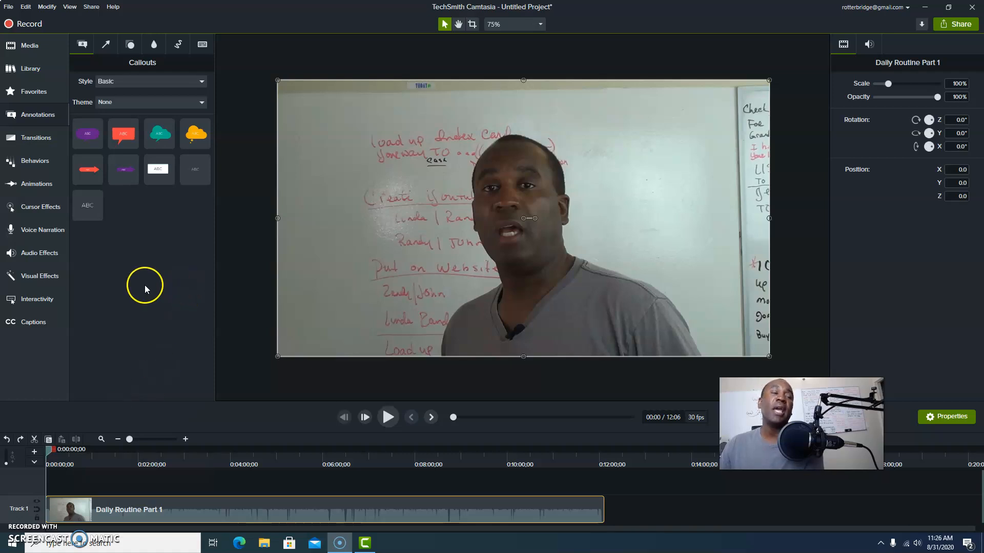
{"action": "mouse_move", "coordinate": [458, 150]}
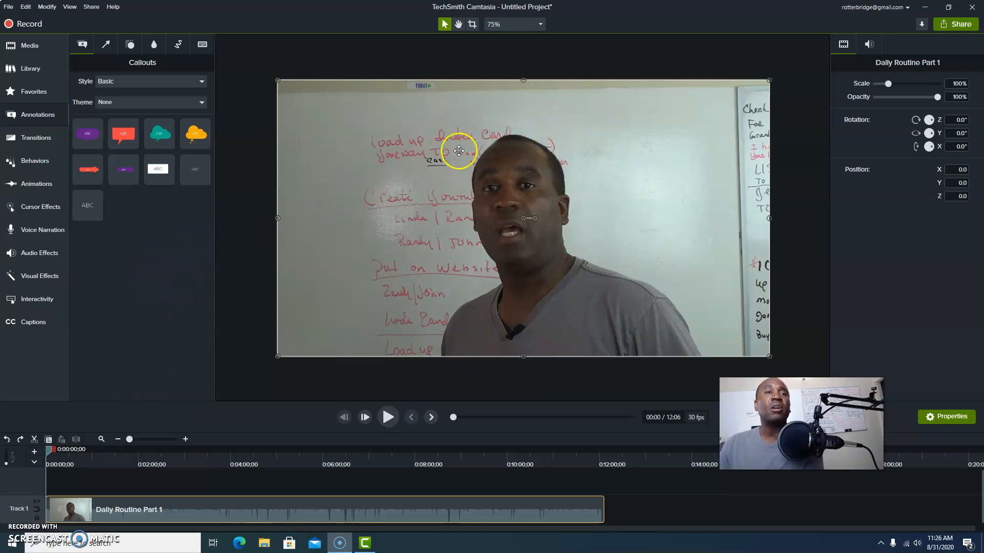
{"action": "mouse_move", "coordinate": [409, 149]}
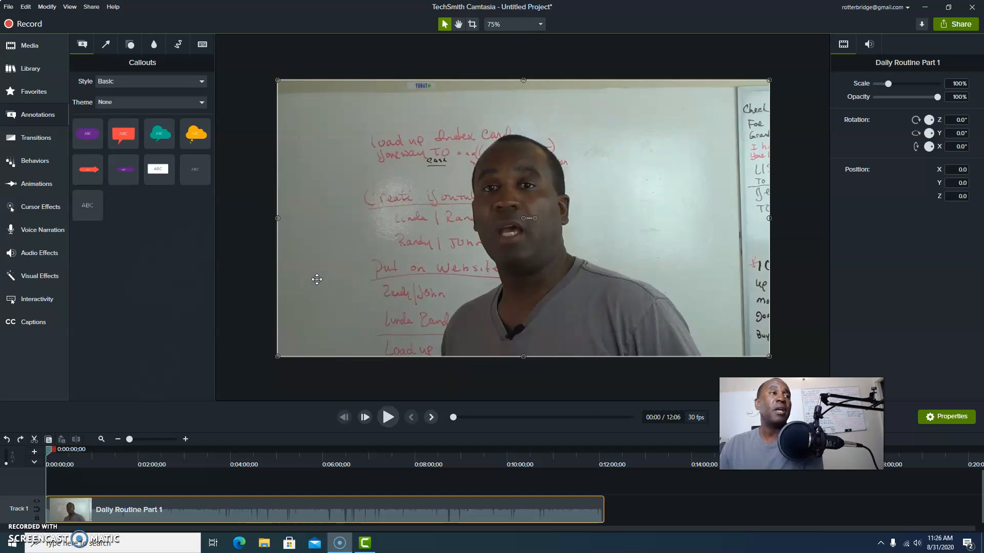
{"action": "mouse_move", "coordinate": [256, 200]}
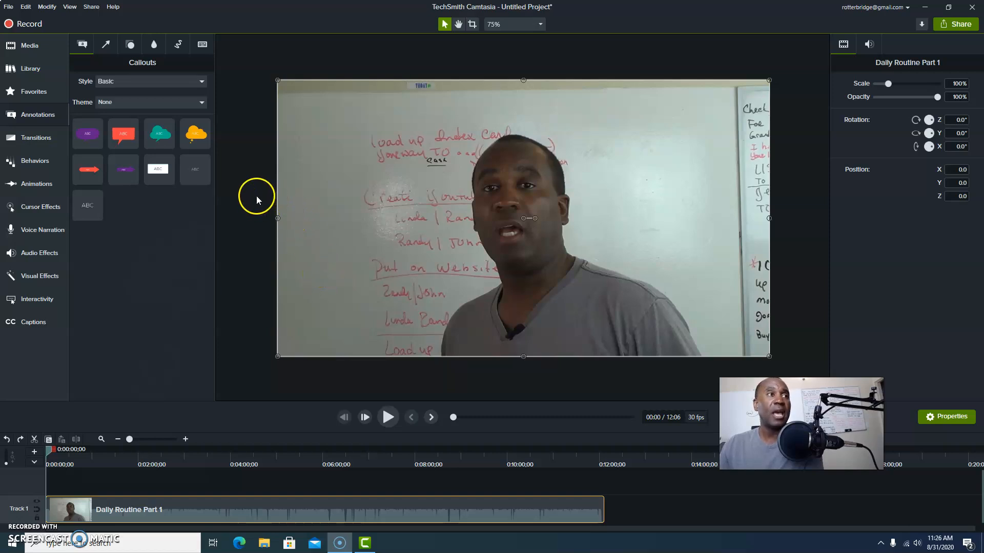
{"action": "mouse_move", "coordinate": [250, 221]}
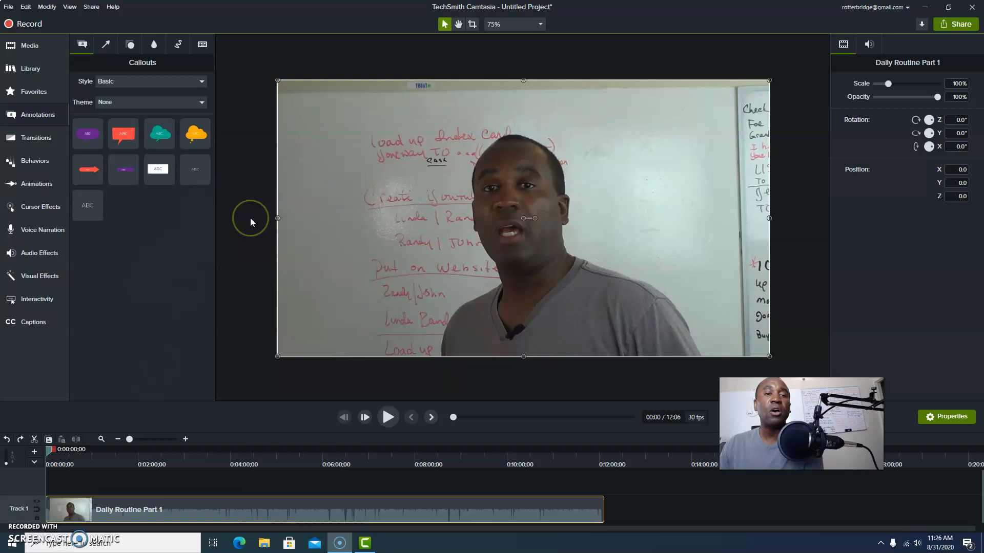
{"action": "mouse_move", "coordinate": [300, 324]}
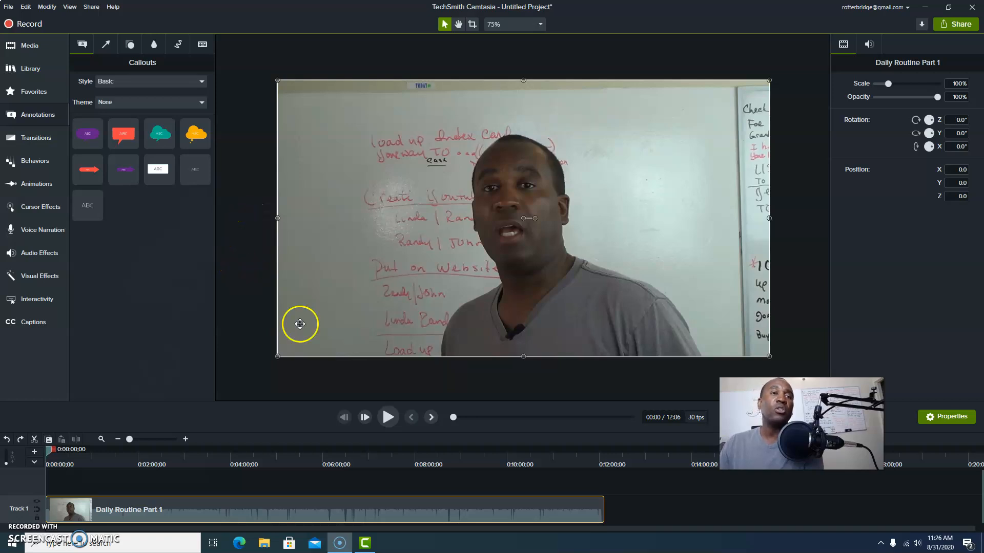
{"action": "mouse_move", "coordinate": [606, 509]}
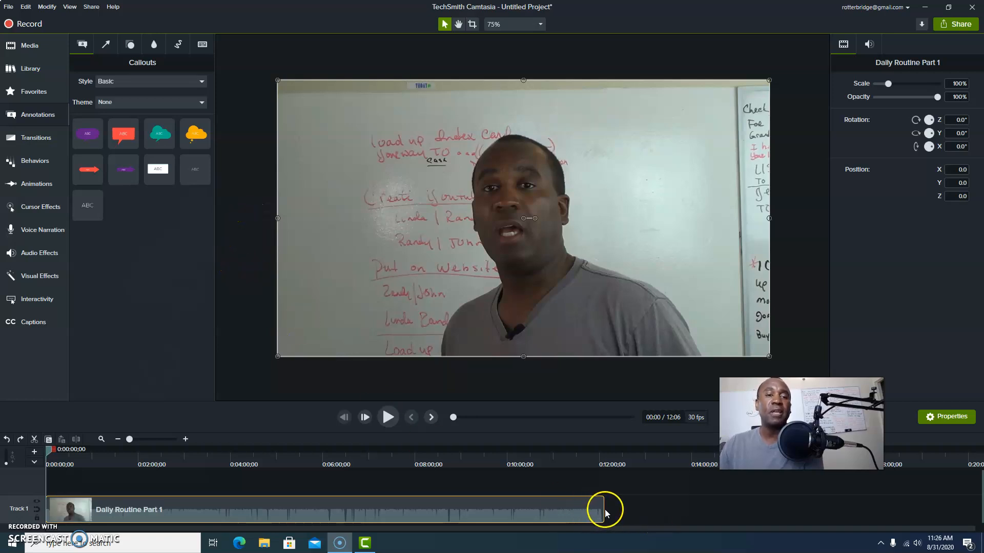
{"action": "mouse_move", "coordinate": [576, 510]}
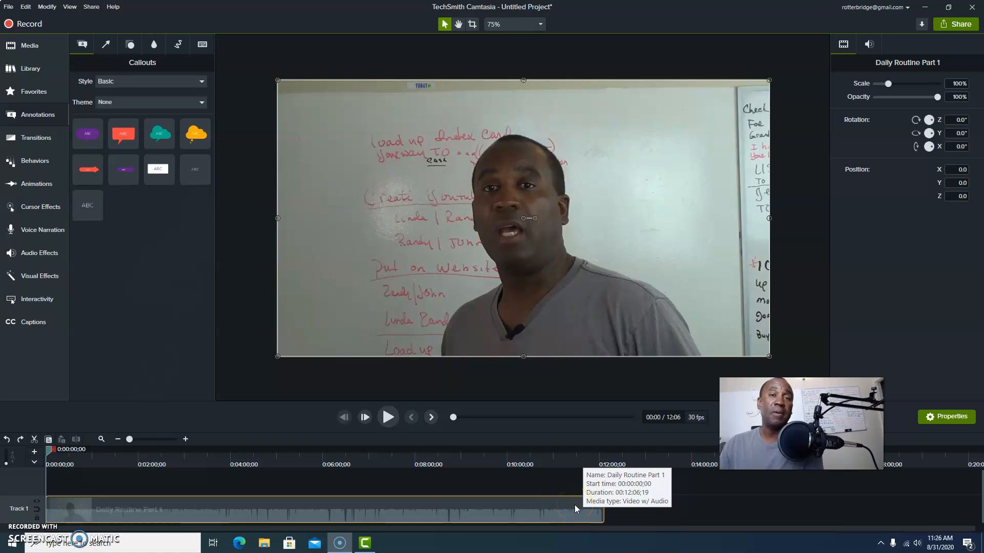
{"action": "mouse_move", "coordinate": [547, 501]}
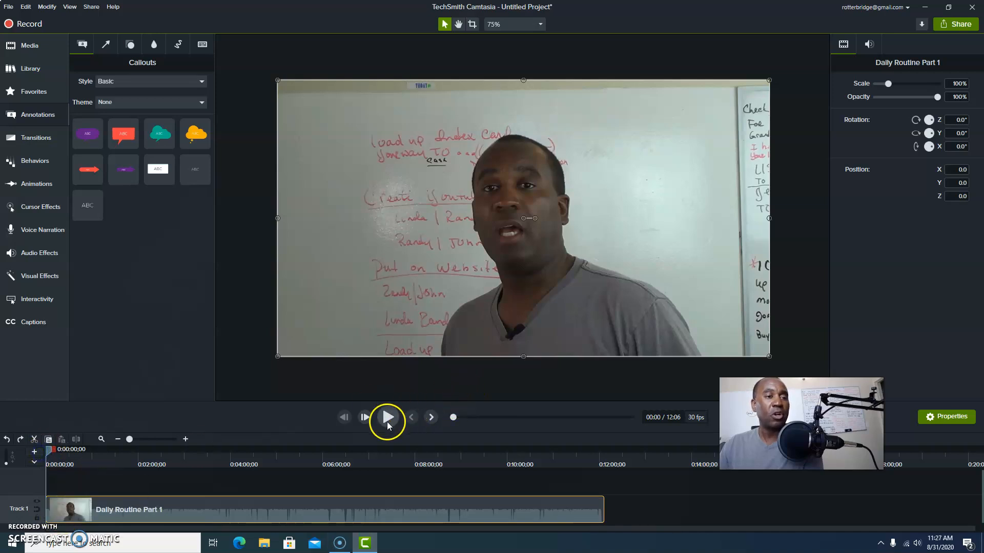
{"action": "mouse_move", "coordinate": [388, 417]}
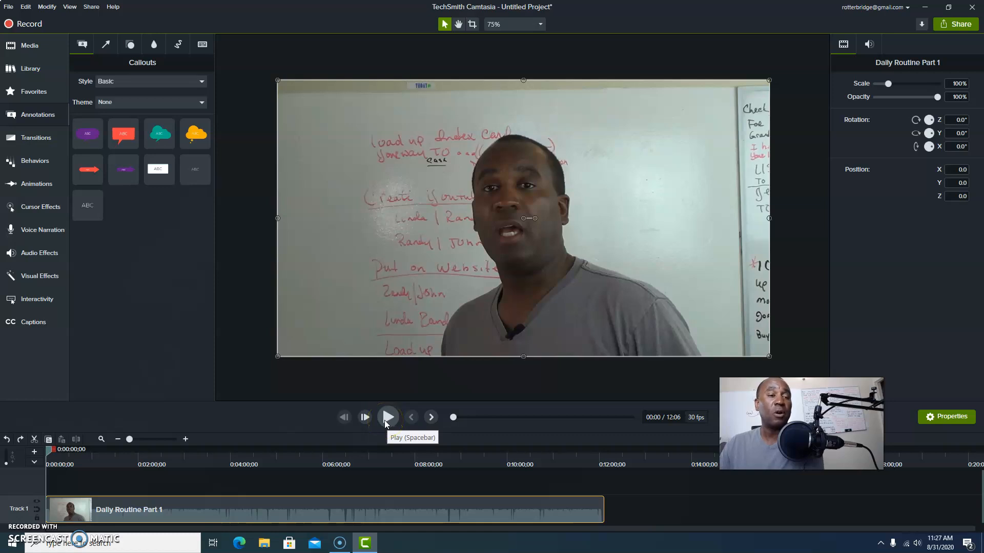
{"action": "mouse_move", "coordinate": [405, 400]}
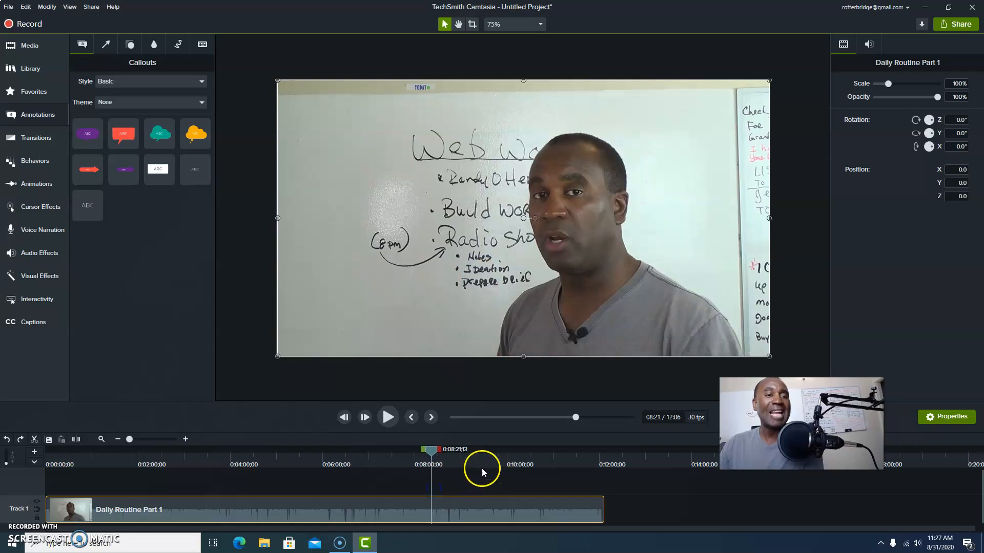
{"action": "mouse_move", "coordinate": [502, 475]}
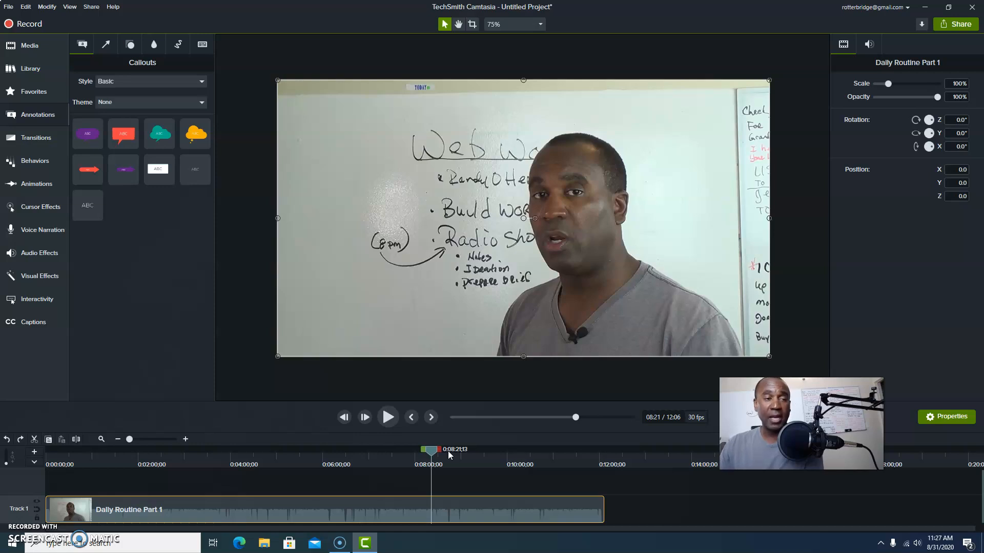
- Position the playhead around 0:09:07 of the 12:06 whiteboard clip
{"action": "left_click", "coordinate": [431, 450]}
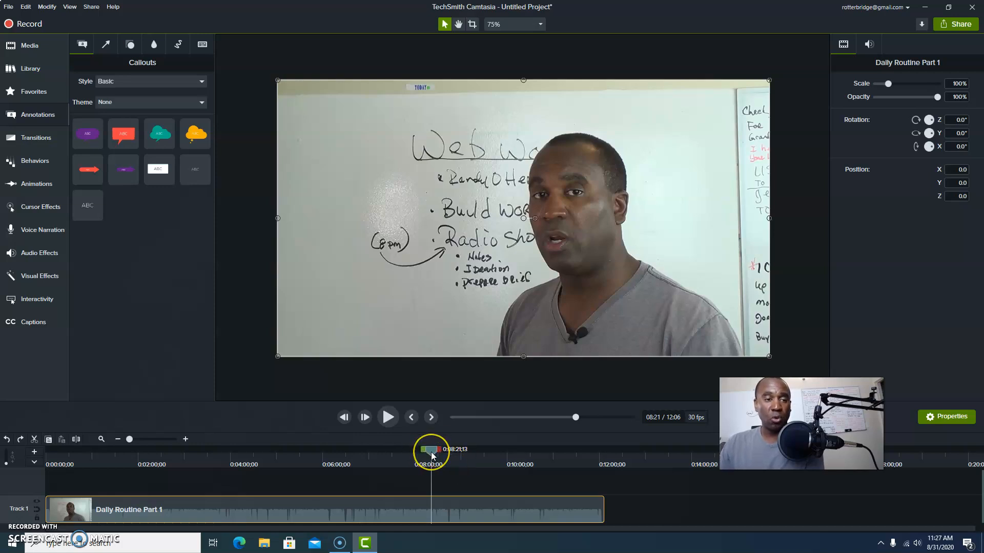
{"action": "mouse_move", "coordinate": [549, 463]}
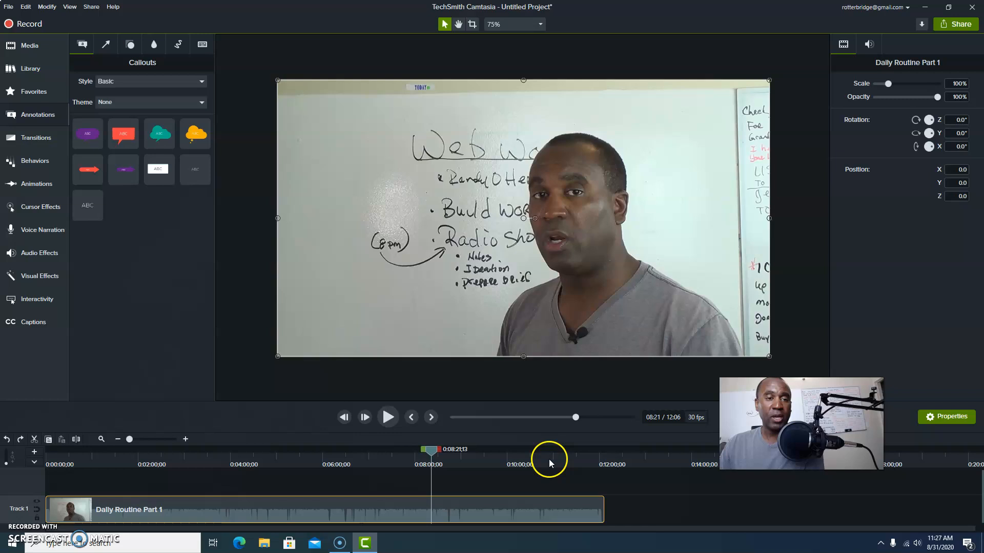
{"action": "mouse_move", "coordinate": [507, 499]}
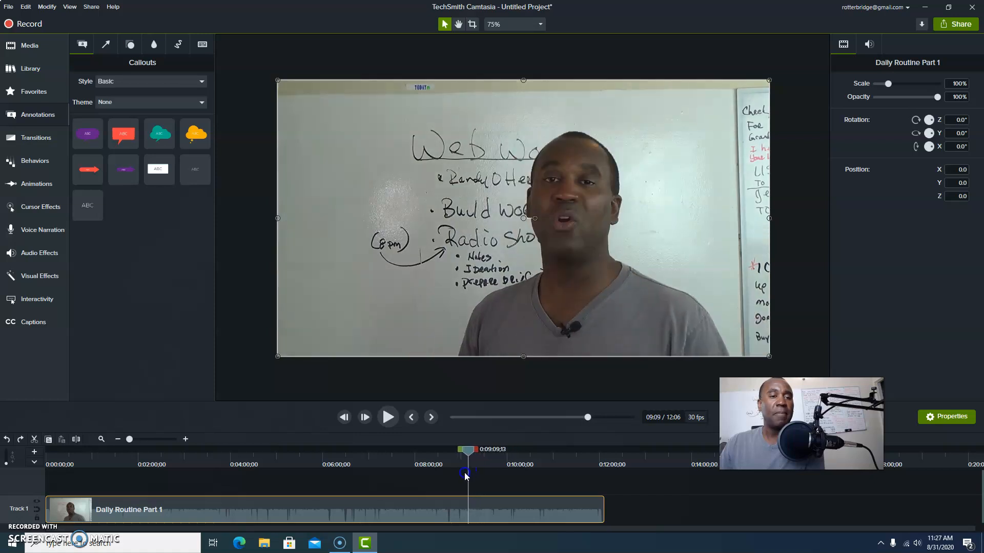
{"action": "left_click", "coordinate": [412, 417]}
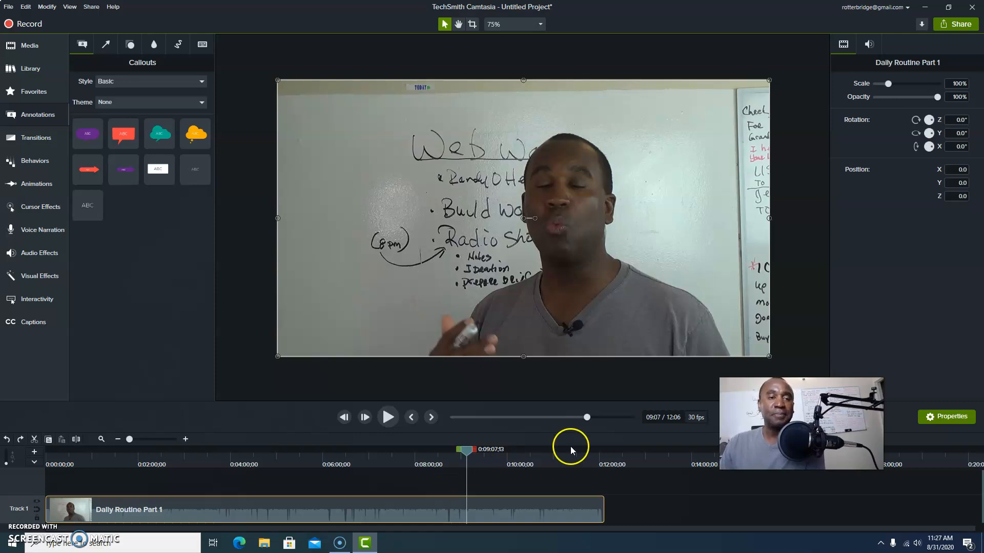
{"action": "mouse_move", "coordinate": [541, 512]}
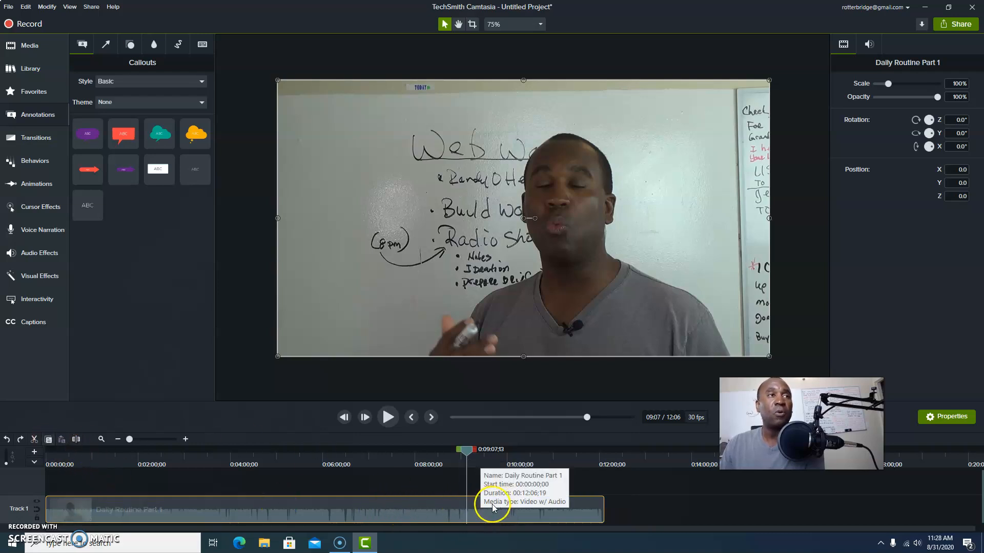
{"action": "mouse_move", "coordinate": [493, 507]}
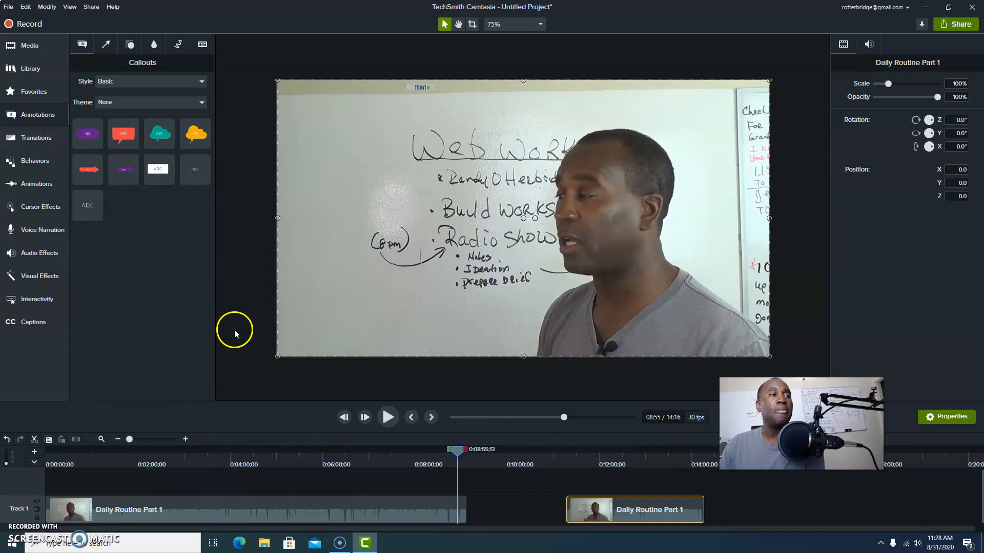
{"action": "mouse_move", "coordinate": [157, 236]}
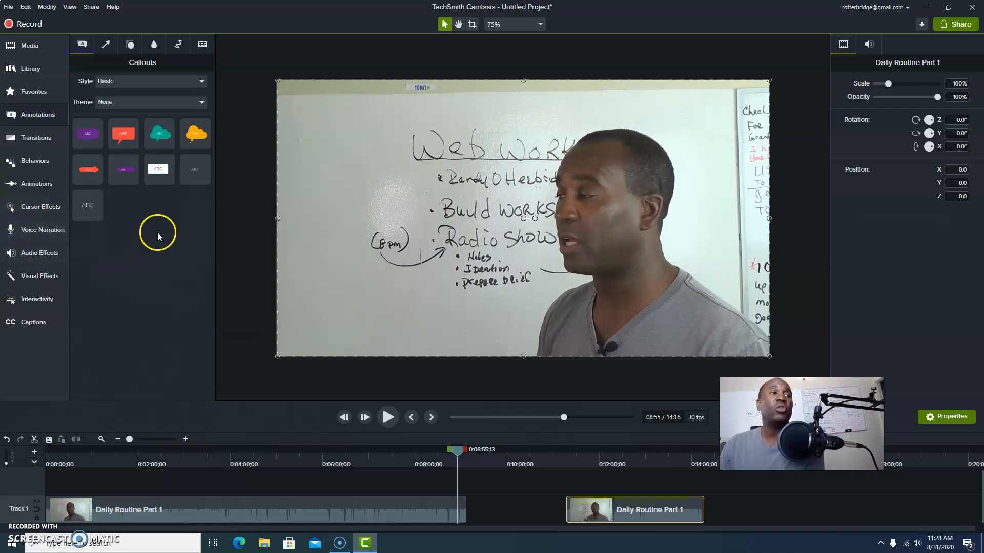
{"action": "mouse_move", "coordinate": [27, 140]}
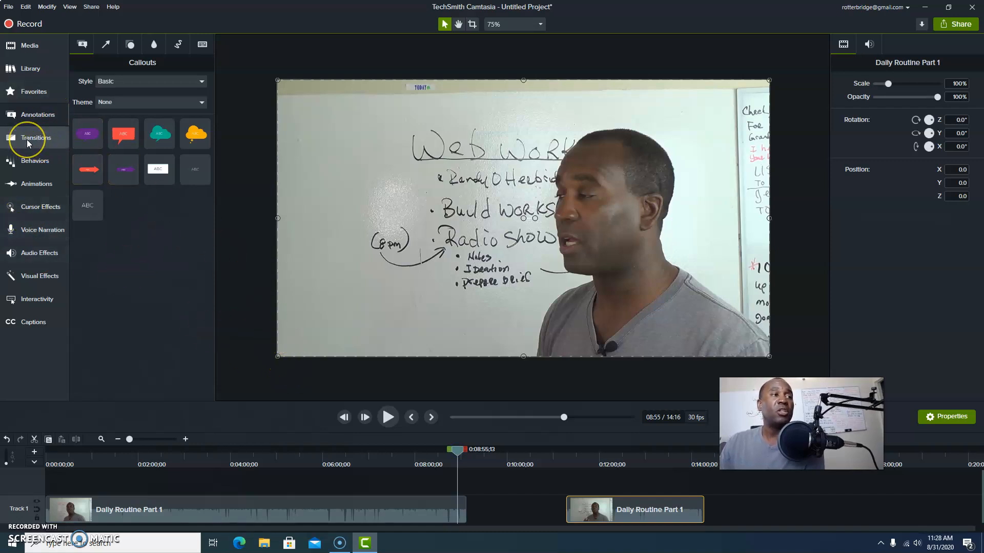
{"action": "mouse_move", "coordinate": [36, 137]}
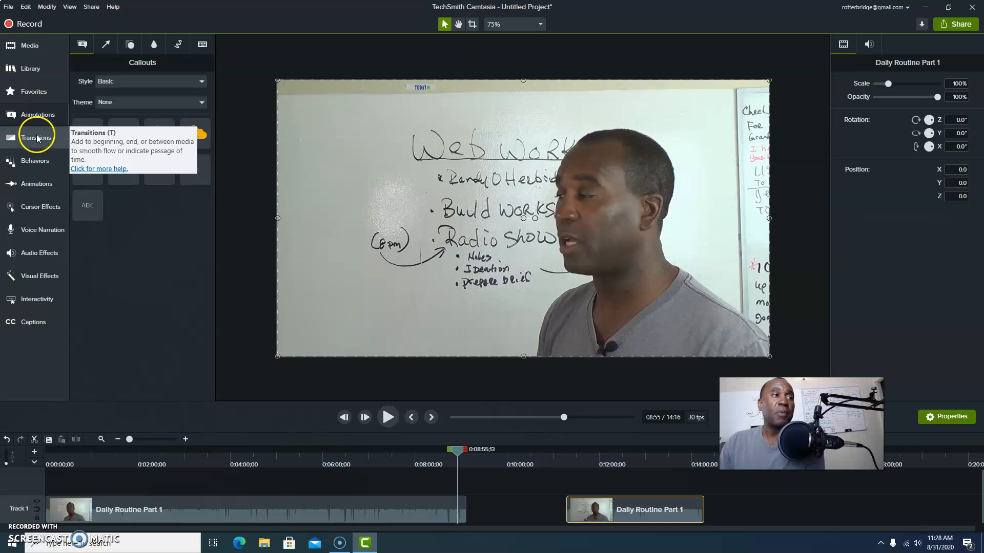
{"action": "left_click", "coordinate": [36, 137]}
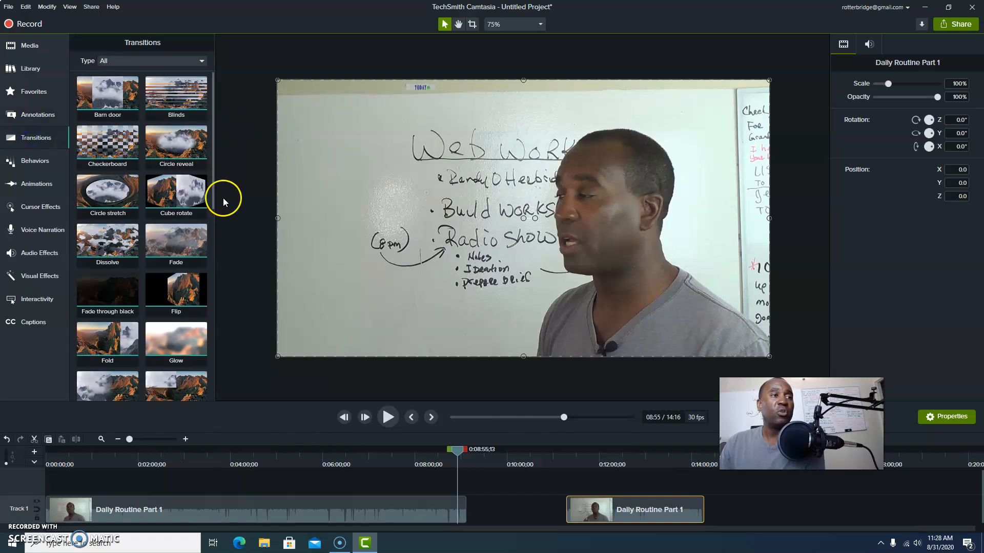
{"action": "left_click", "coordinate": [175, 241]}
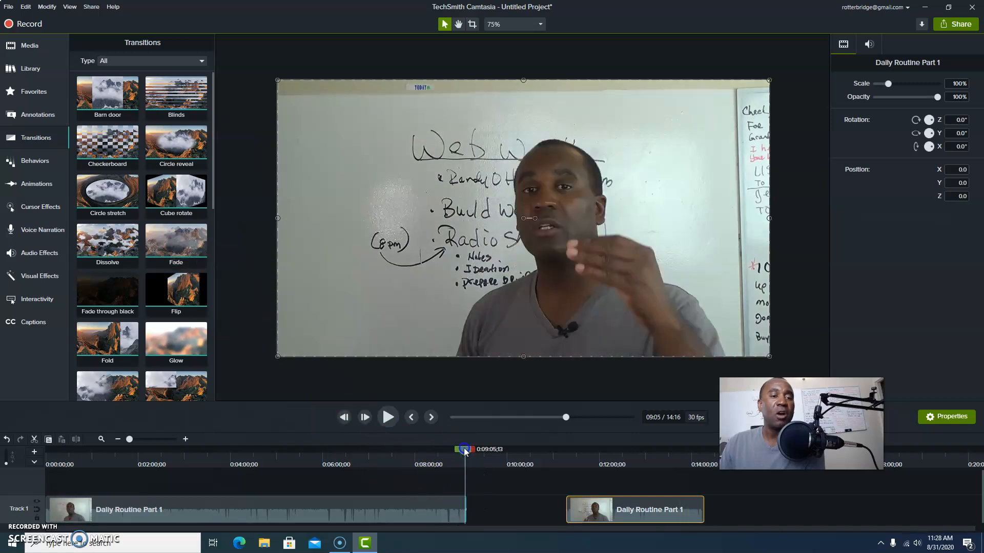
{"action": "left_click", "coordinate": [388, 417]}
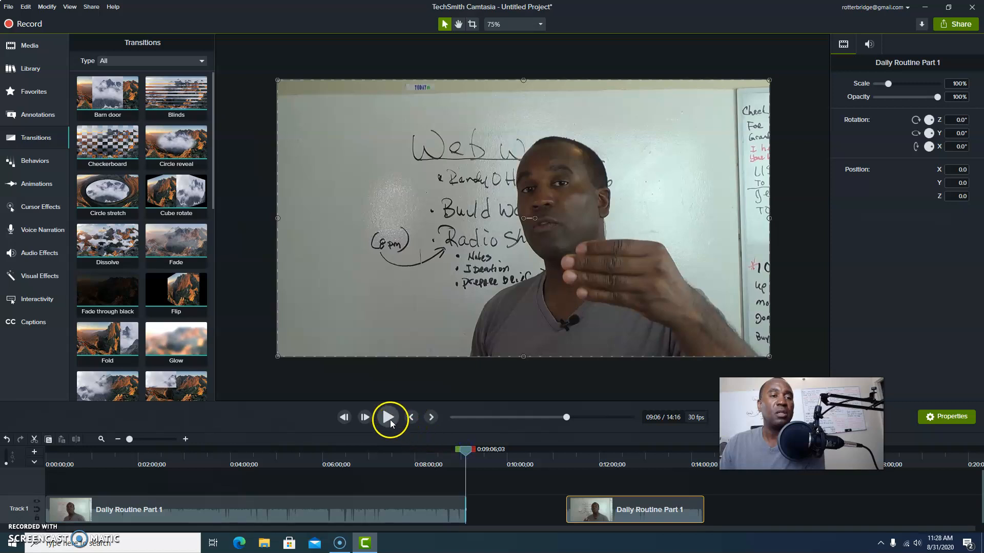
{"action": "left_click", "coordinate": [388, 417]}
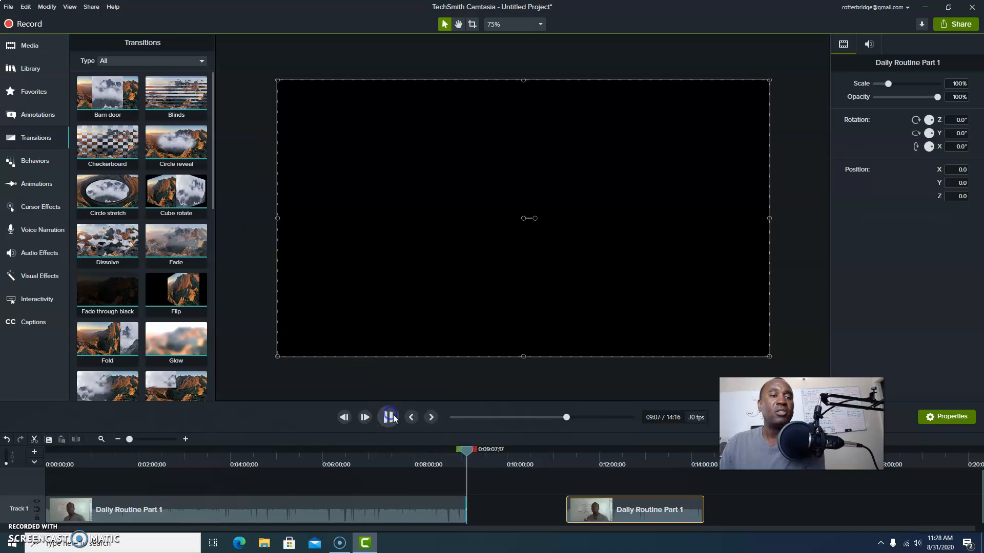
{"action": "left_click", "coordinate": [387, 417]}
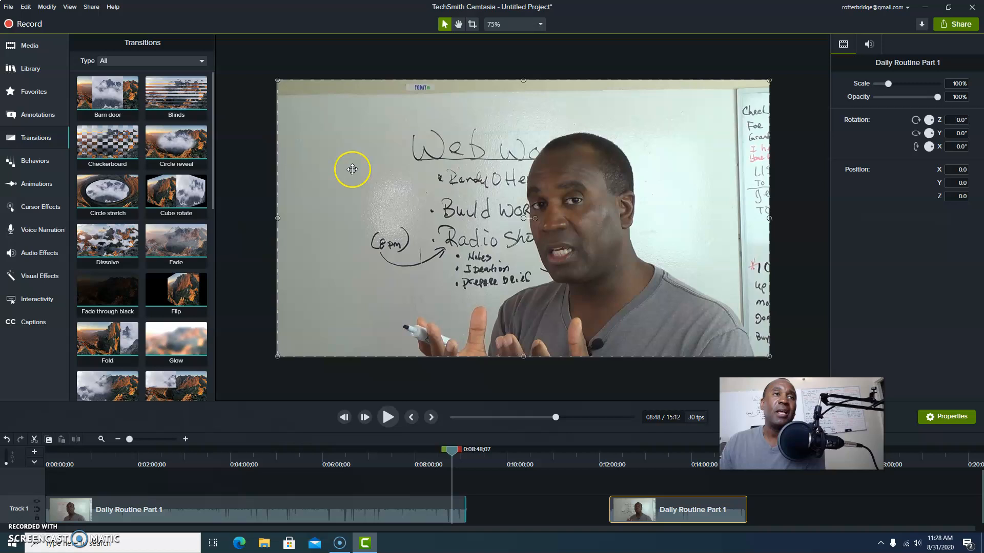
{"action": "mouse_move", "coordinate": [352, 166]}
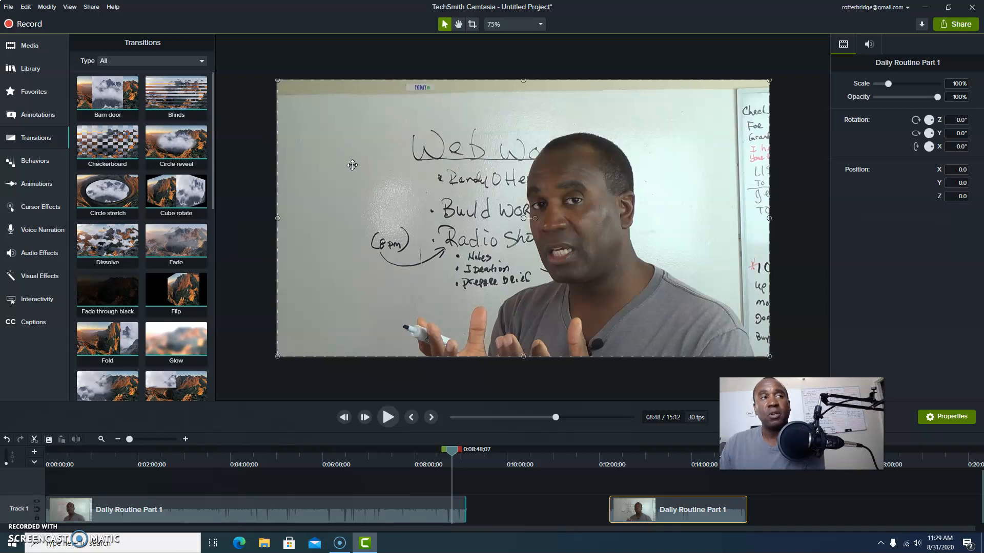
{"action": "mouse_move", "coordinate": [353, 159]}
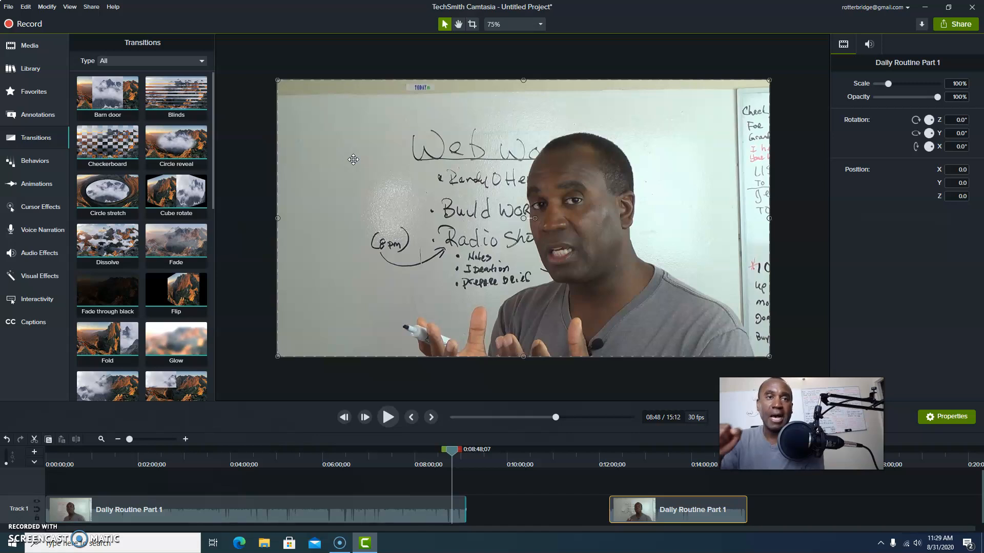
{"action": "mouse_move", "coordinate": [427, 104]}
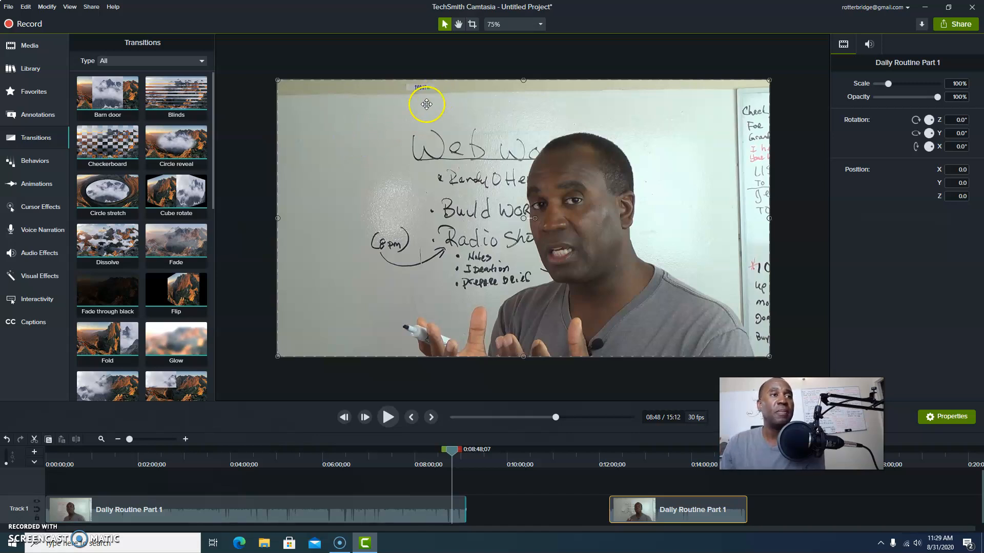
{"action": "mouse_move", "coordinate": [412, 133]}
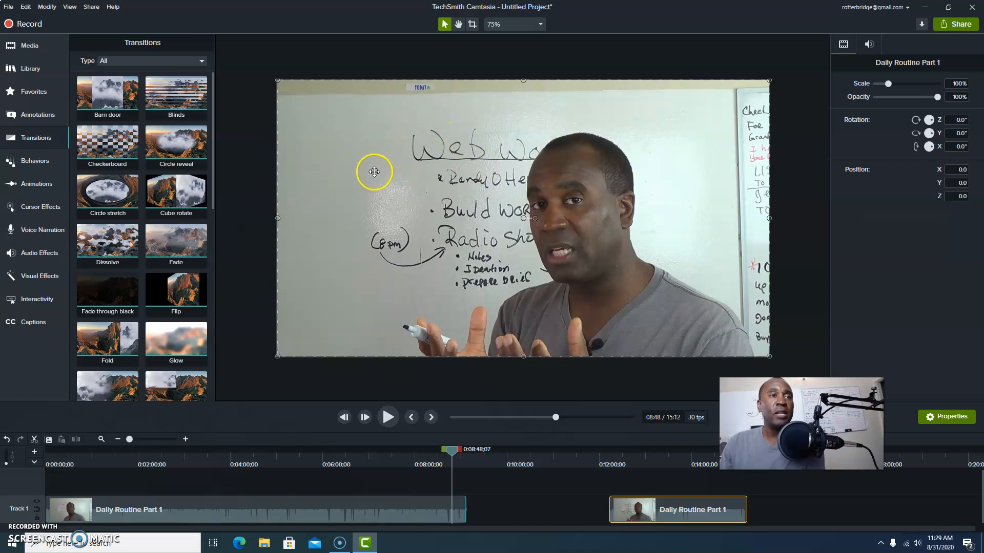
{"action": "mouse_move", "coordinate": [351, 160]}
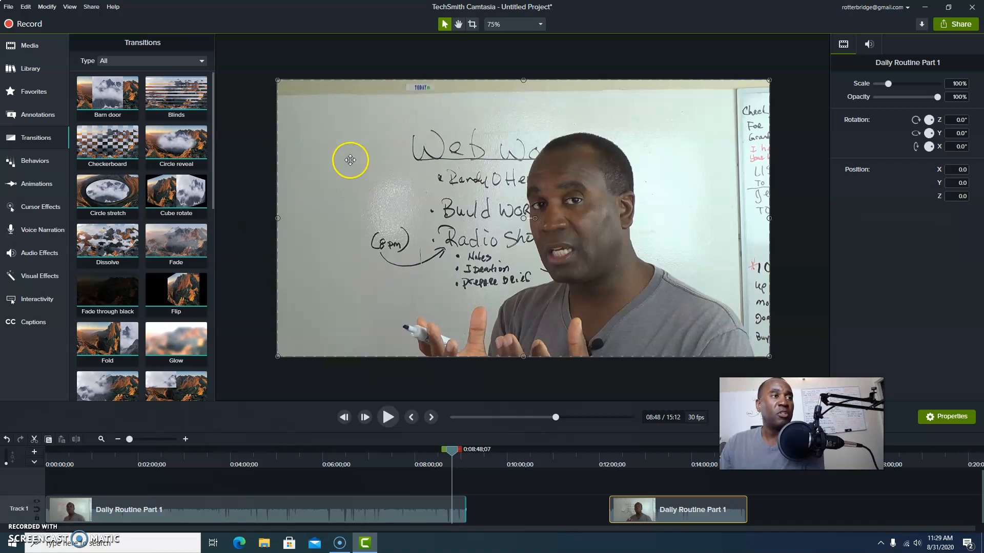
{"action": "mouse_move", "coordinate": [347, 150]}
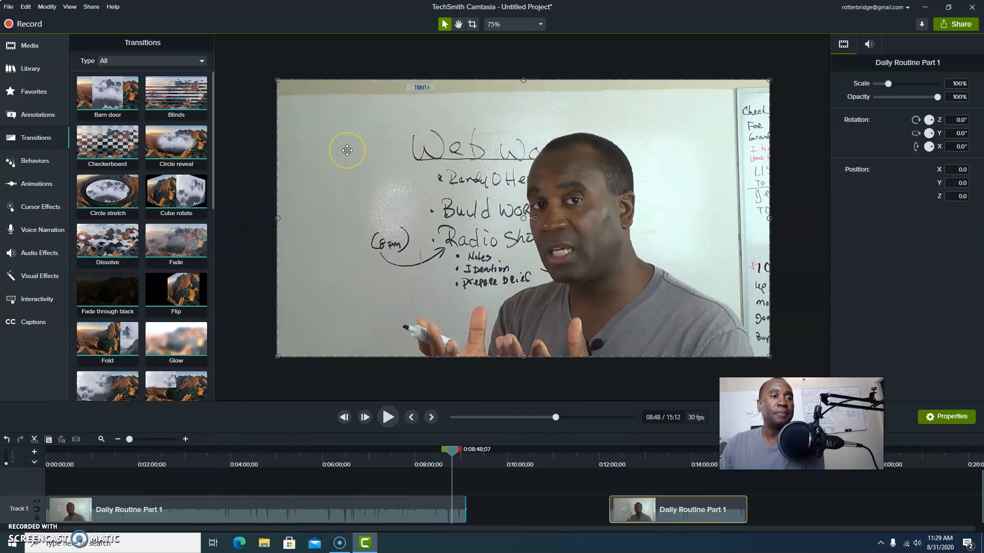
{"action": "mouse_move", "coordinate": [453, 453]}
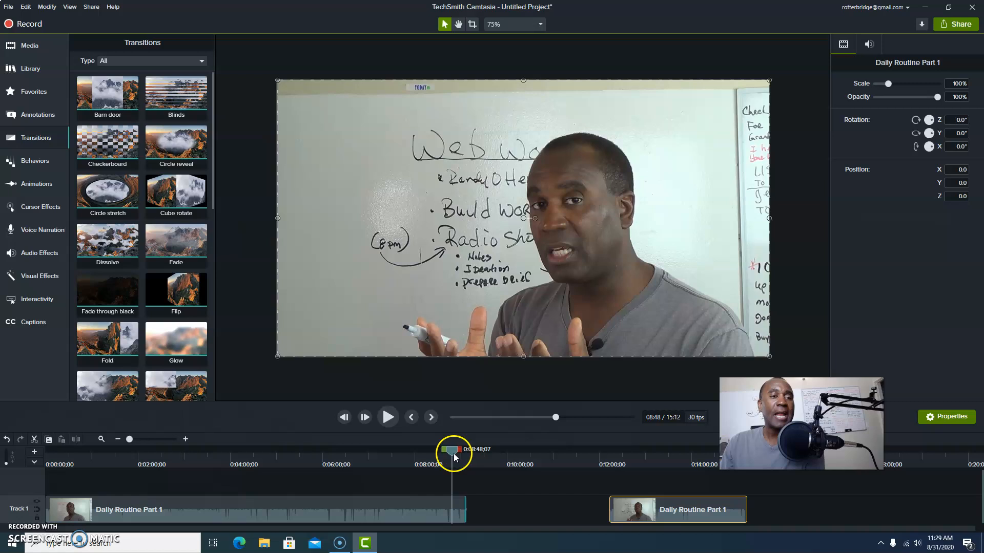
{"action": "mouse_move", "coordinate": [445, 483]}
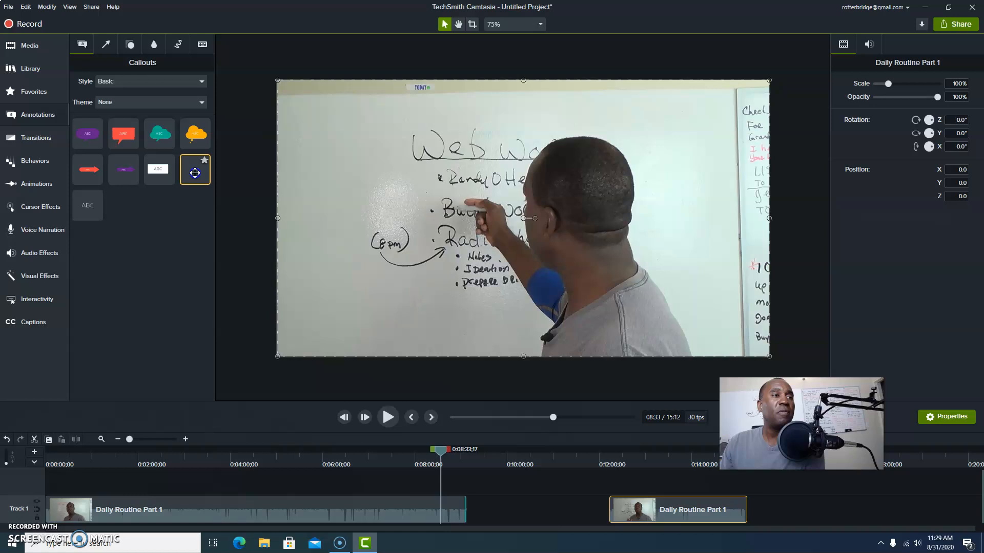
- Add a basic text-only callout on a new track at about 8:33
{"action": "left_click", "coordinate": [87, 205]}
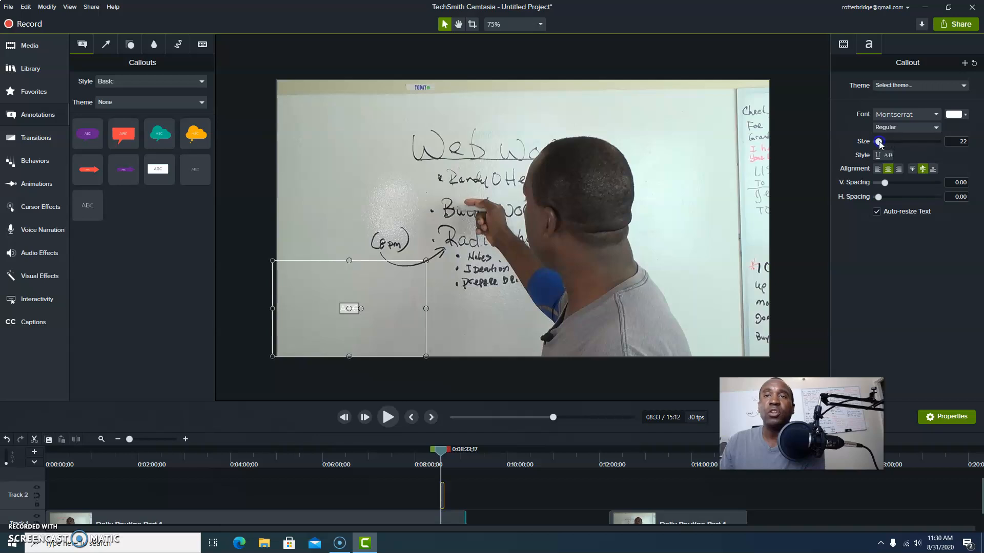
- Pick a new font colour swatch for the callout and start editing its text
{"action": "left_click", "coordinate": [879, 141]}
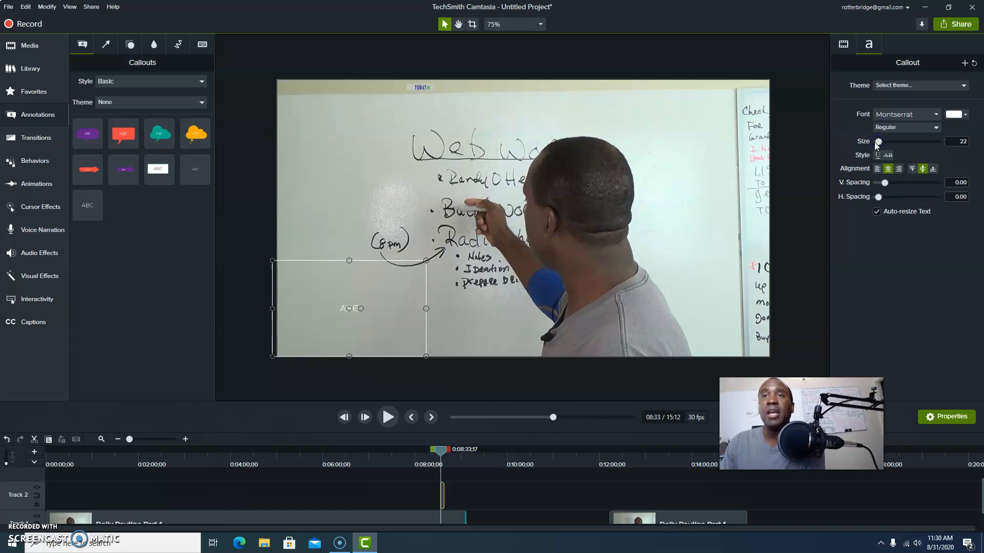
{"action": "mouse_move", "coordinate": [904, 119]}
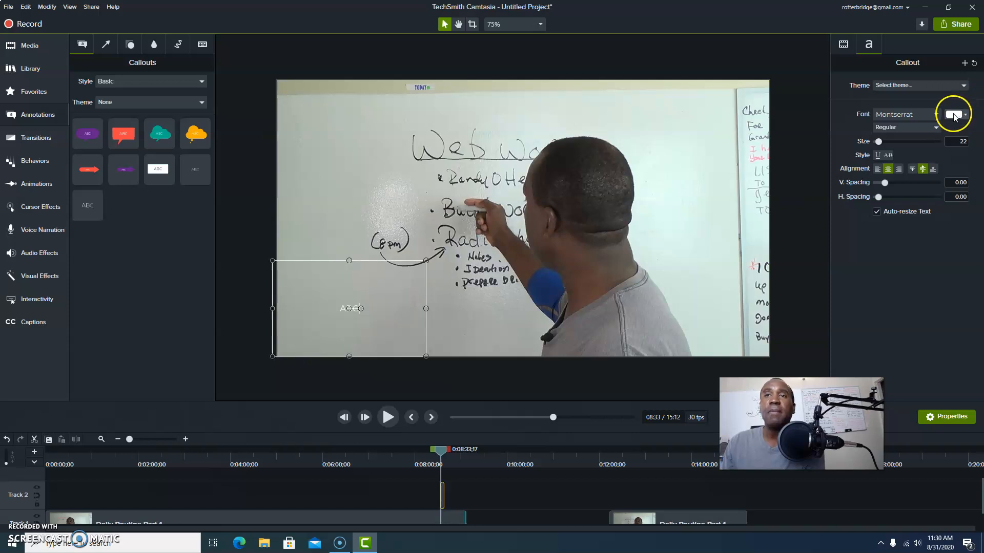
{"action": "left_click", "coordinate": [954, 114]}
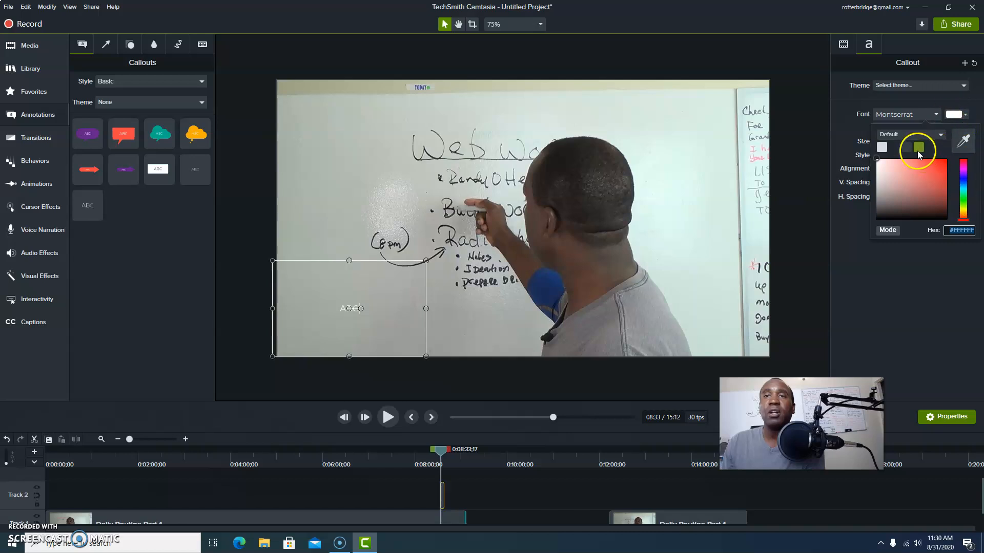
{"action": "mouse_move", "coordinate": [893, 149]}
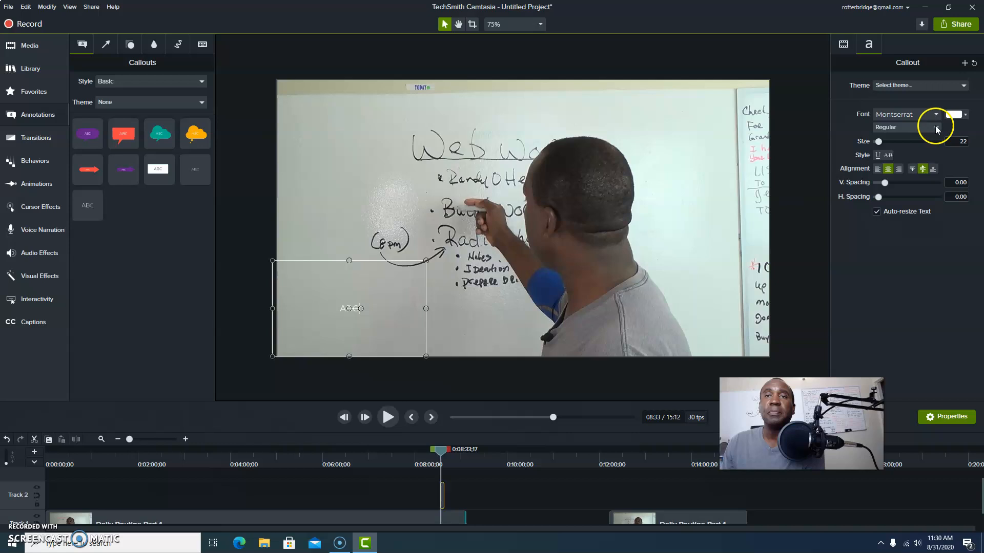
{"action": "left_click", "coordinate": [952, 114]}
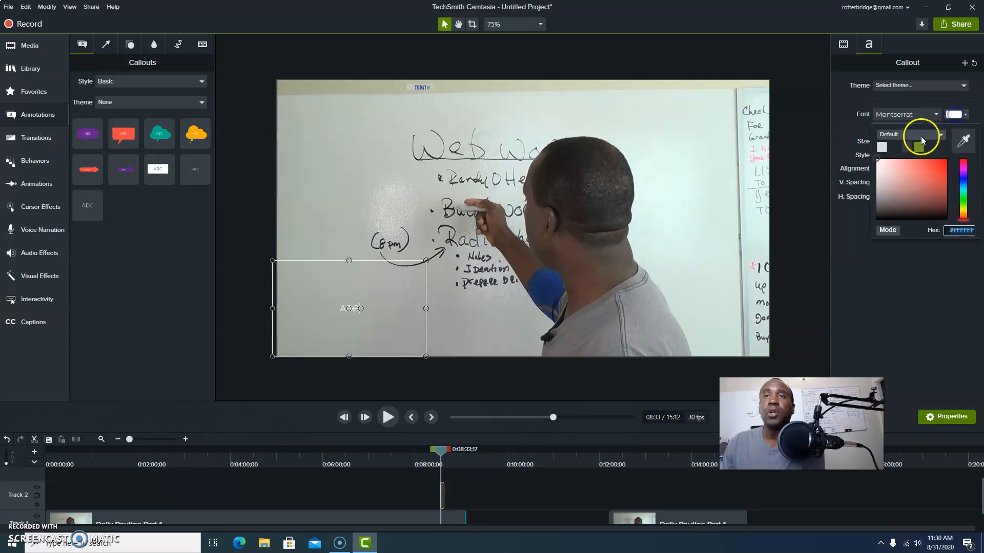
{"action": "left_click", "coordinate": [954, 114]}
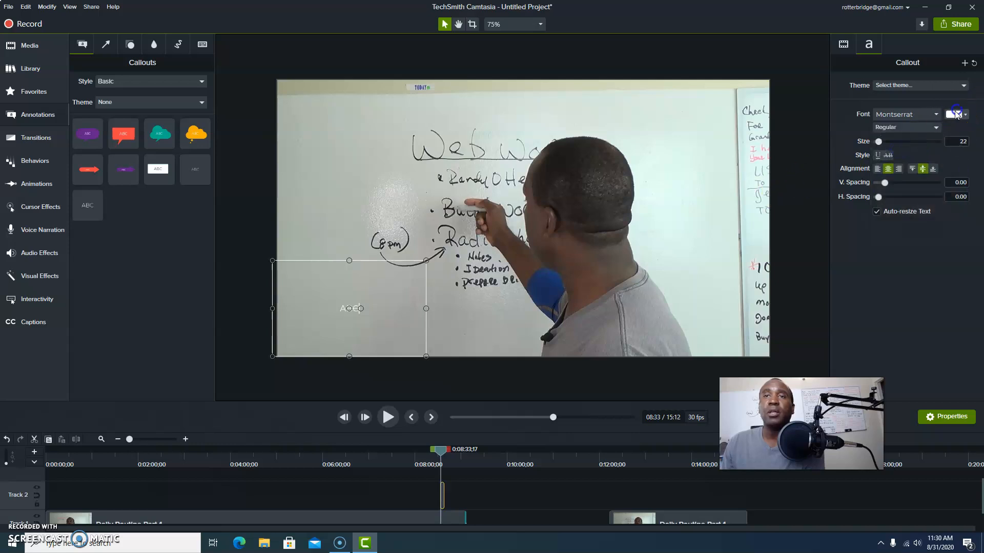
{"action": "left_click", "coordinate": [953, 113]}
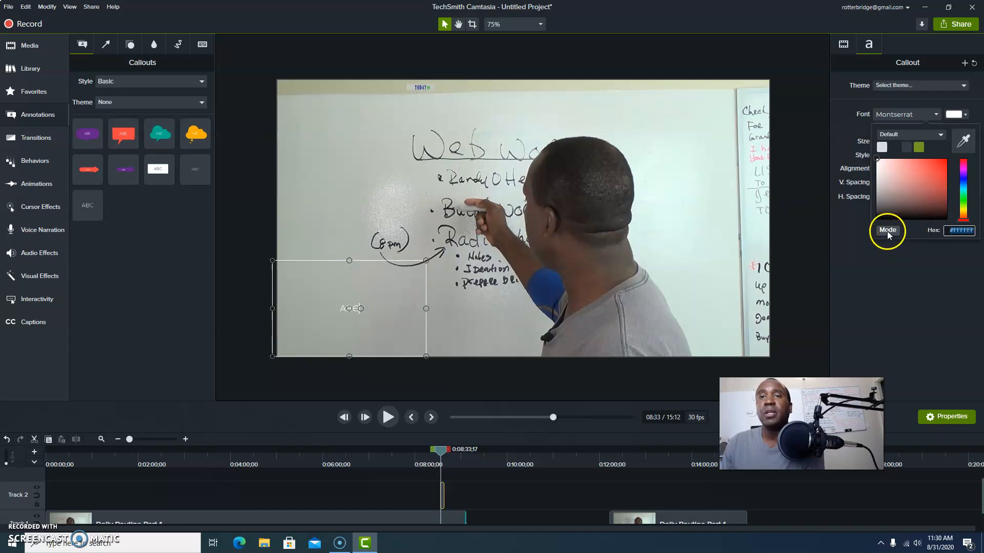
{"action": "left_click", "coordinate": [943, 171]}
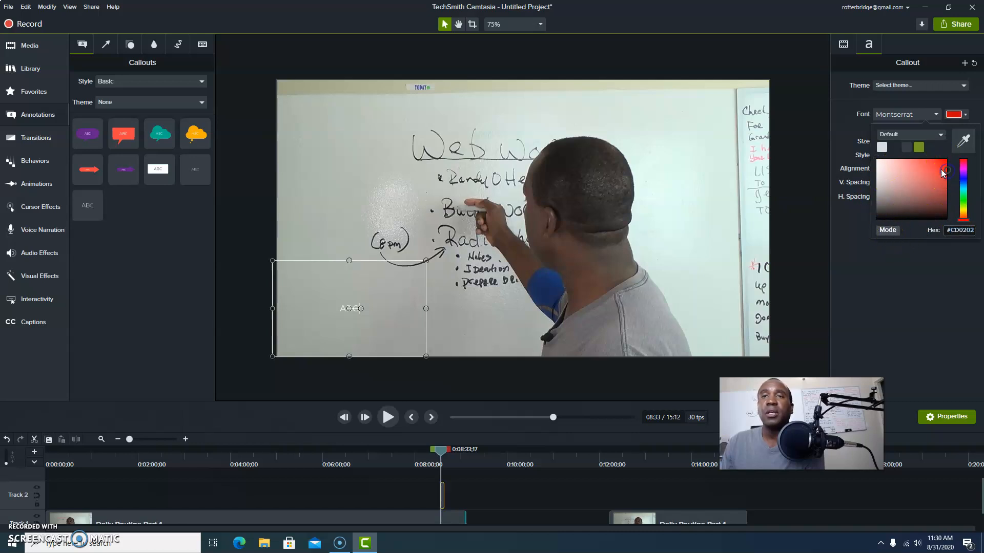
{"action": "left_click", "coordinate": [917, 147]}
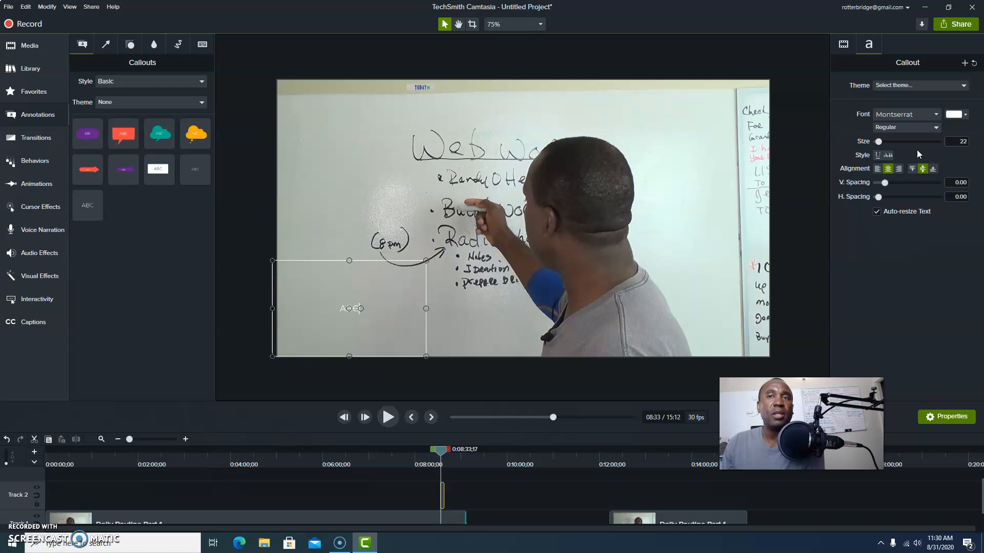
{"action": "left_click", "coordinate": [954, 114]}
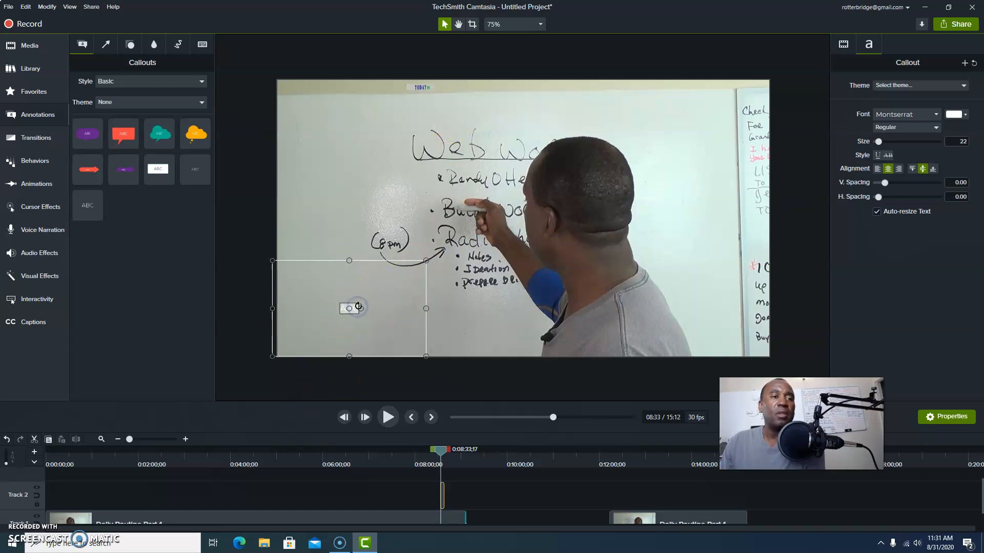
{"action": "left_click", "coordinate": [953, 114]}
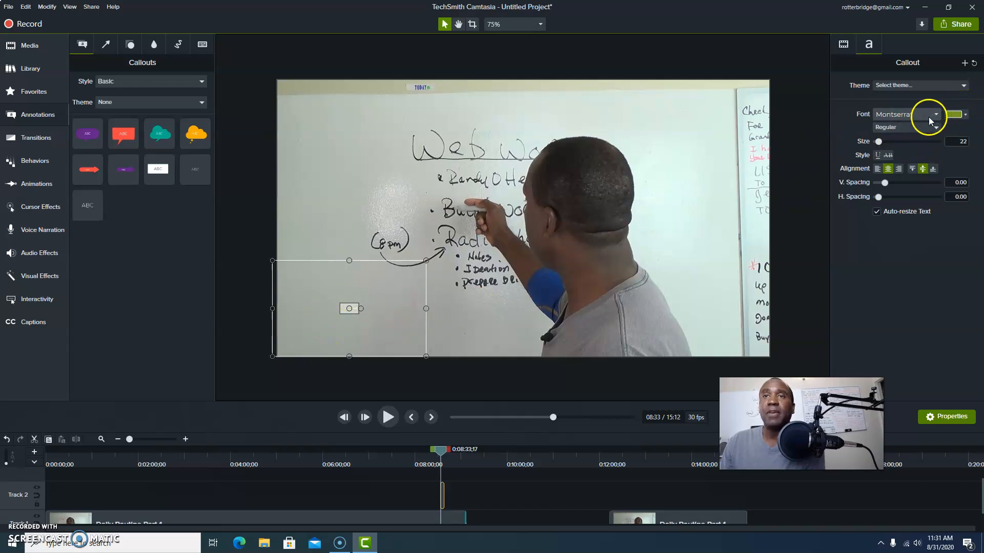
- Enter 'find more at' and begin the website address on a second line
{"action": "left_click", "coordinate": [952, 114]}
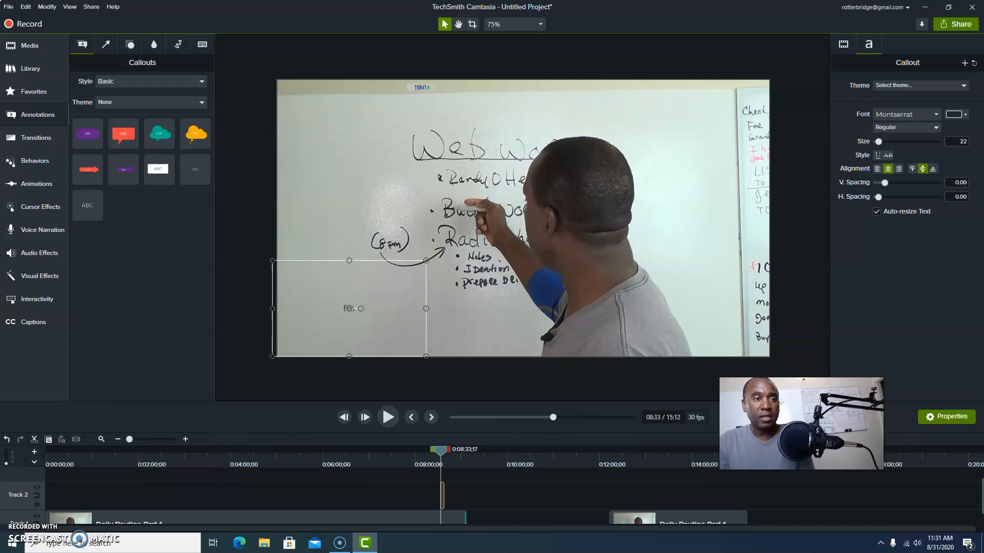
{"action": "type", "text": "find more a"}
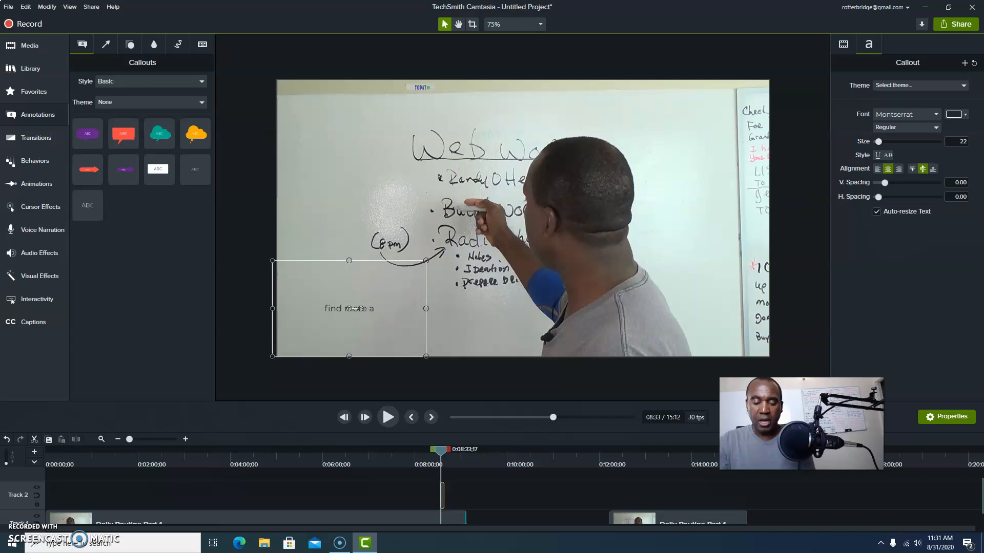
{"action": "type", "text": "t ra"}
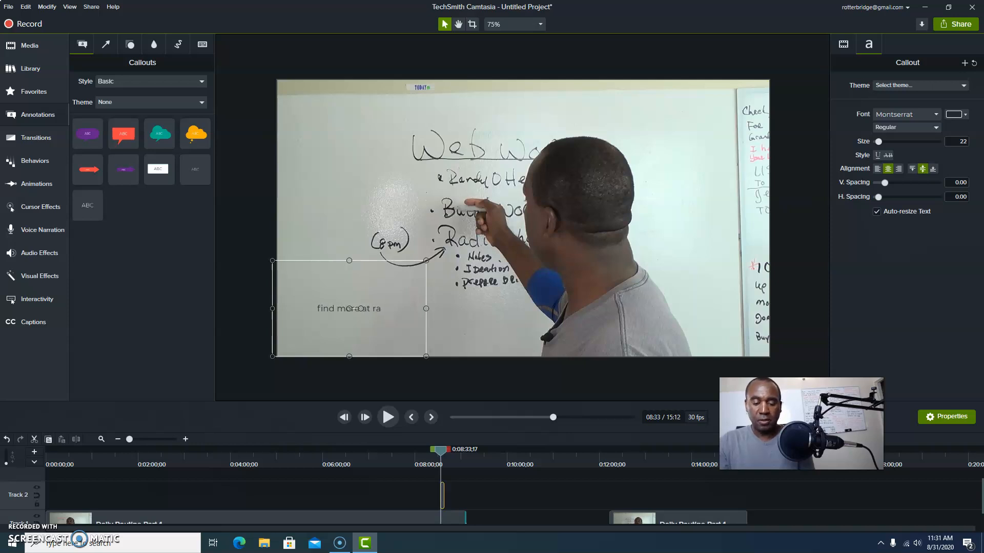
{"action": "key", "text": "Backspace"}
{"action": "type", "text": "www."}
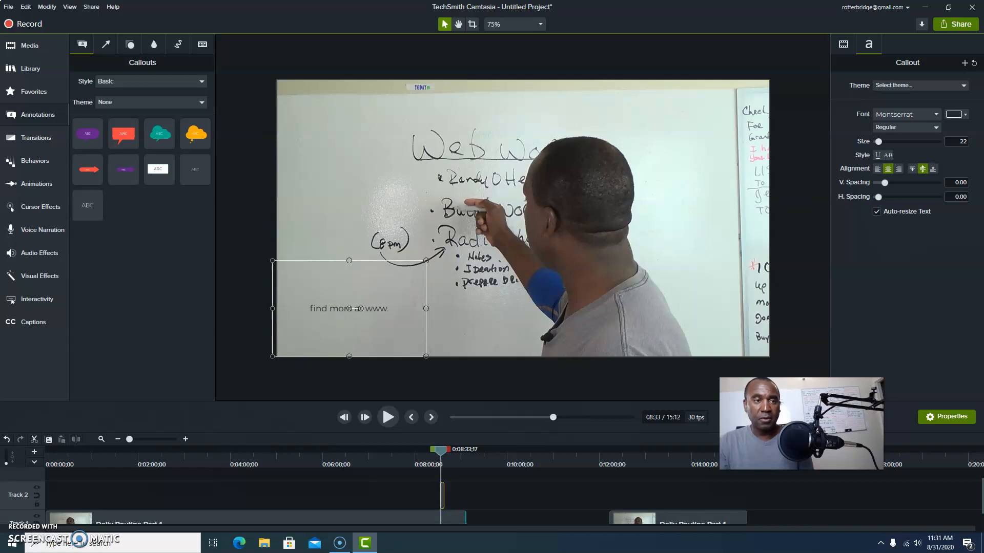
{"action": "type", "text": "radny"}
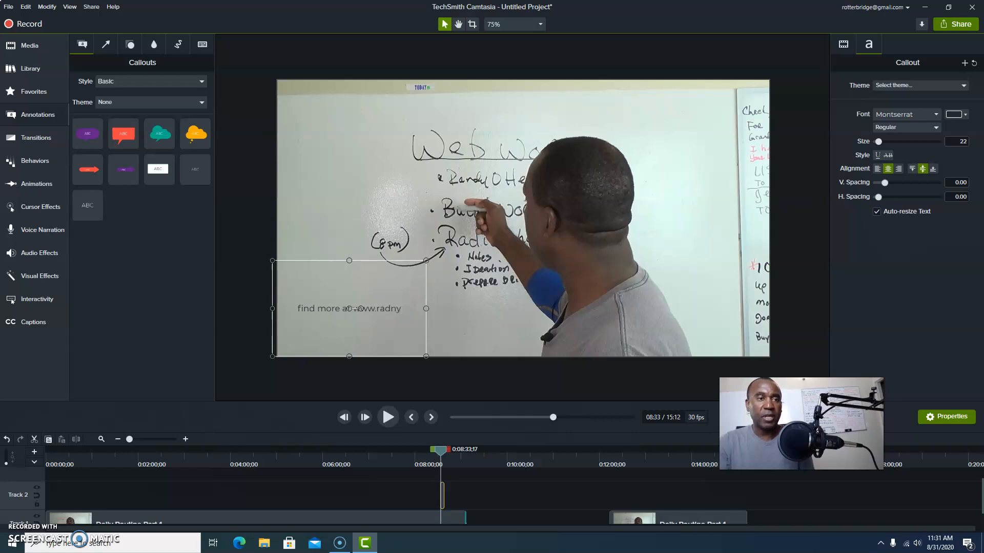
{"action": "type", "text": "yotterbridge.com"}
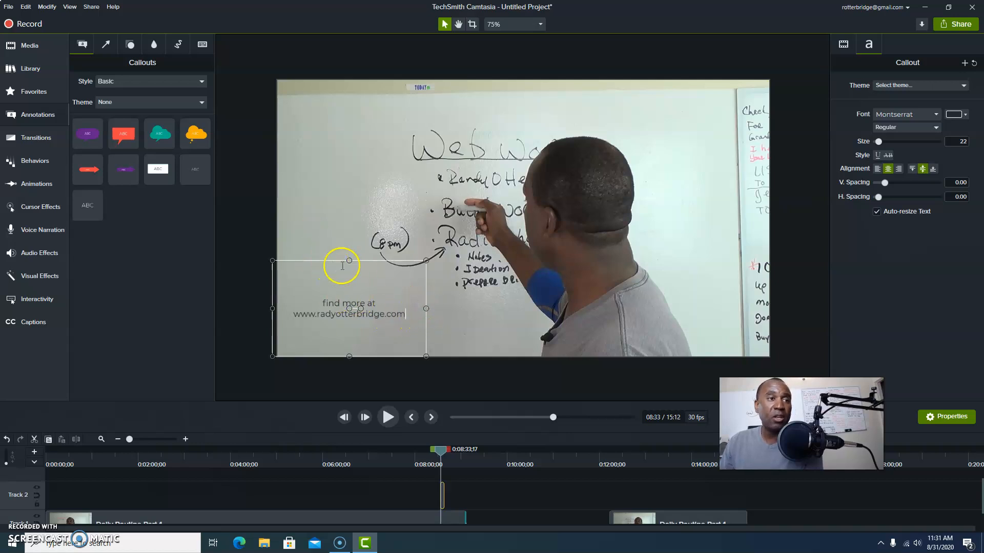
{"action": "mouse_move", "coordinate": [426, 307]}
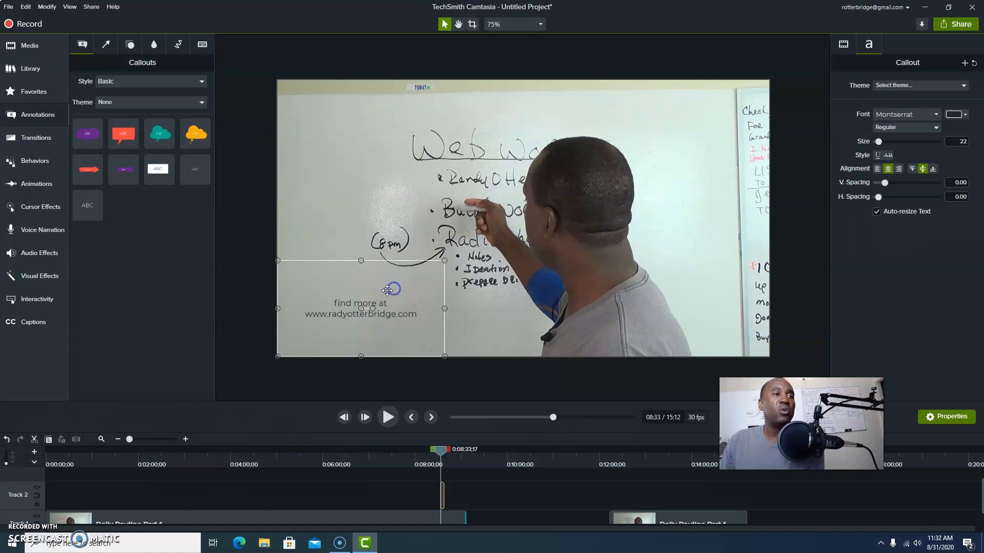
{"action": "mouse_move", "coordinate": [462, 332]}
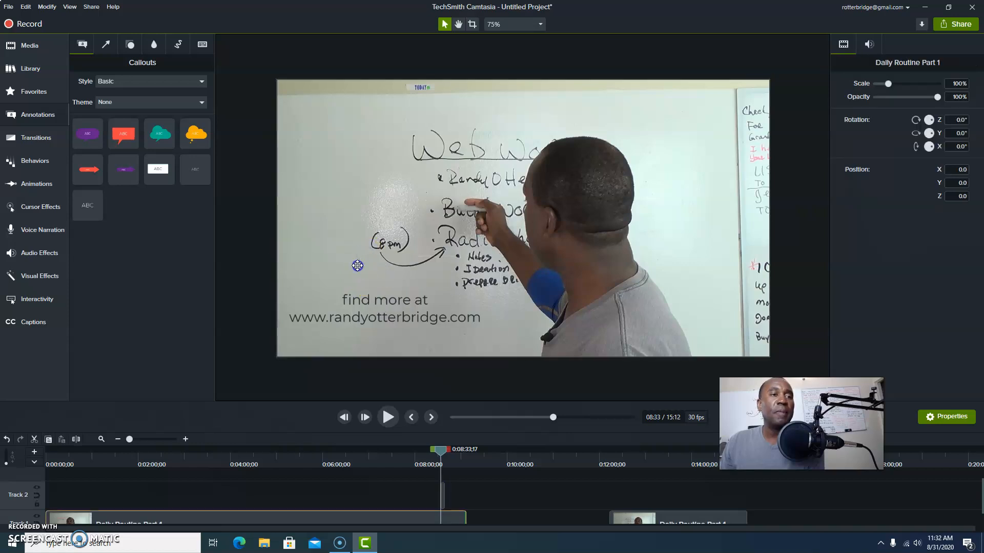
{"action": "left_click", "coordinate": [383, 307]}
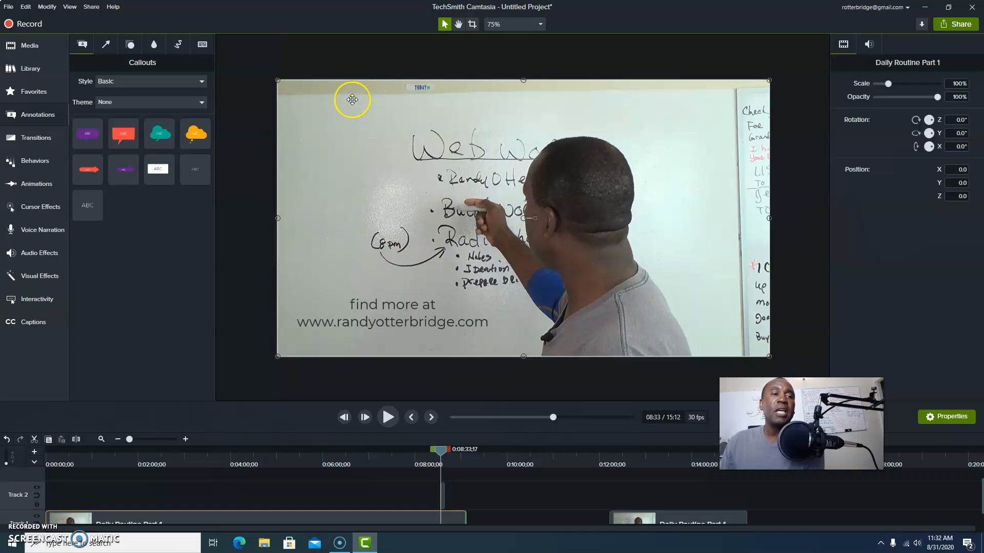
{"action": "mouse_move", "coordinate": [320, 333]}
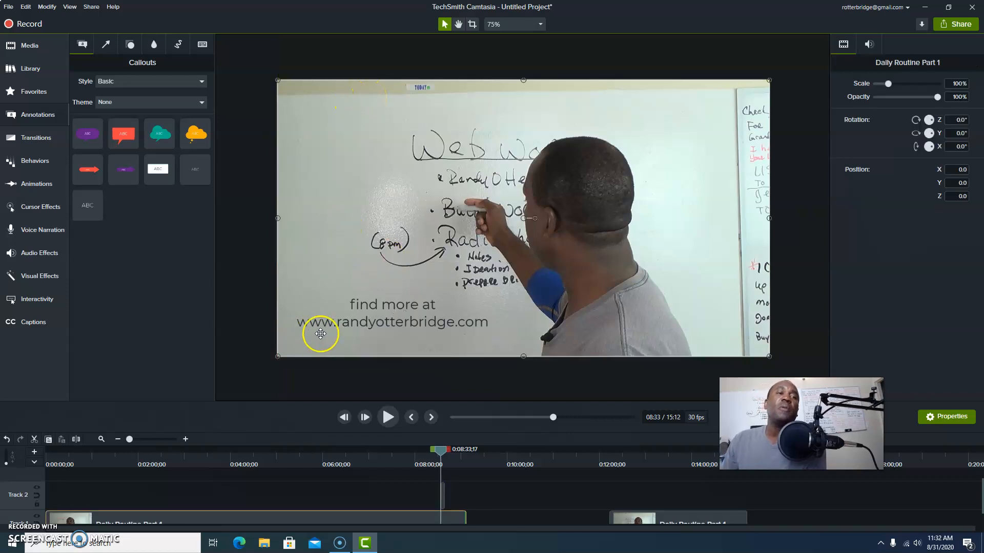
{"action": "mouse_move", "coordinate": [366, 308]}
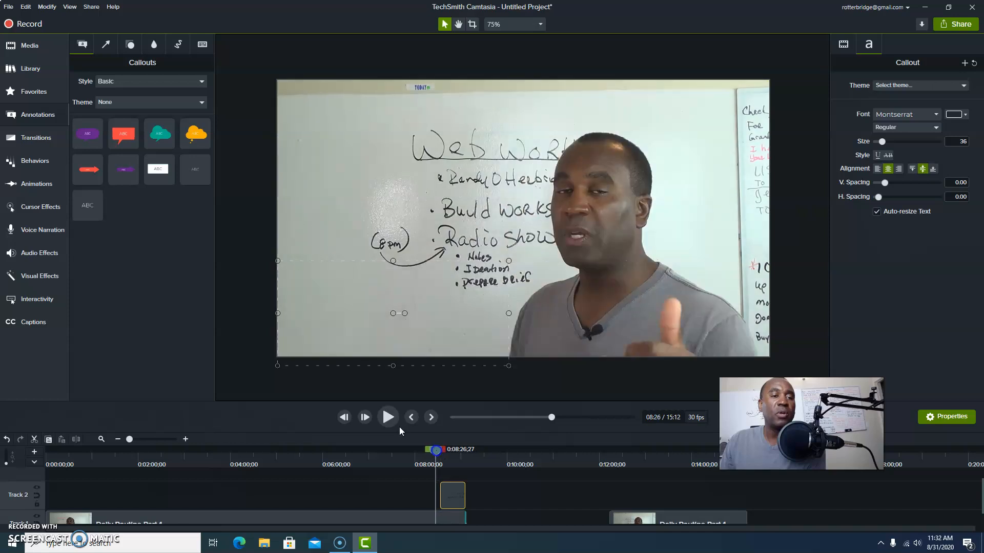
- Preview playback to confirm the callout now appears around 8:49 near the clip's end
{"action": "left_click", "coordinate": [388, 417]}
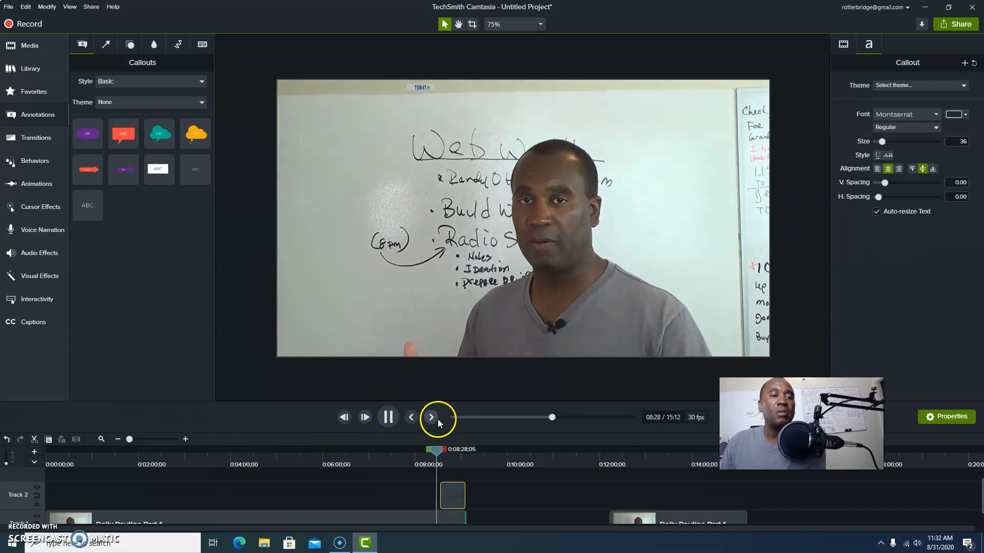
{"action": "left_click", "coordinate": [431, 417]}
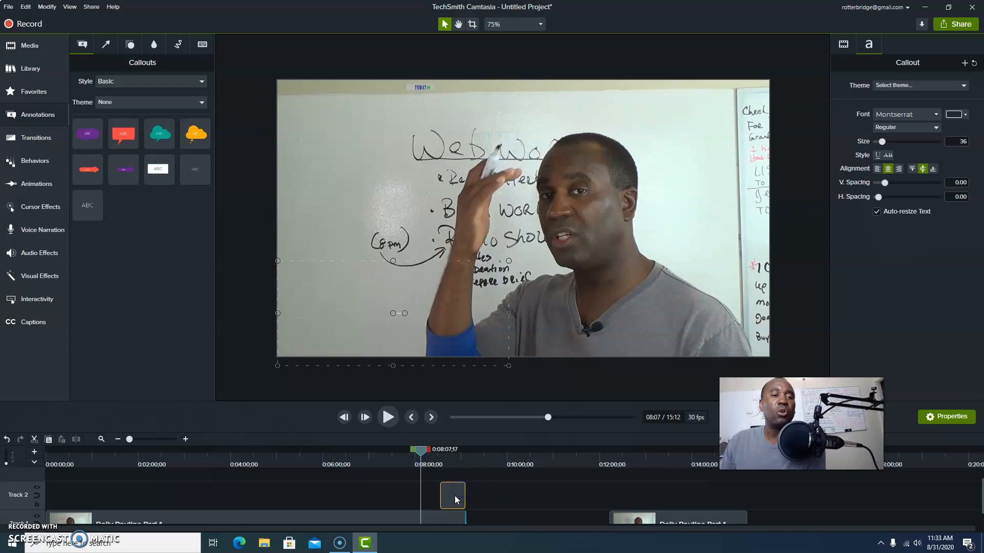
{"action": "mouse_move", "coordinate": [451, 496]}
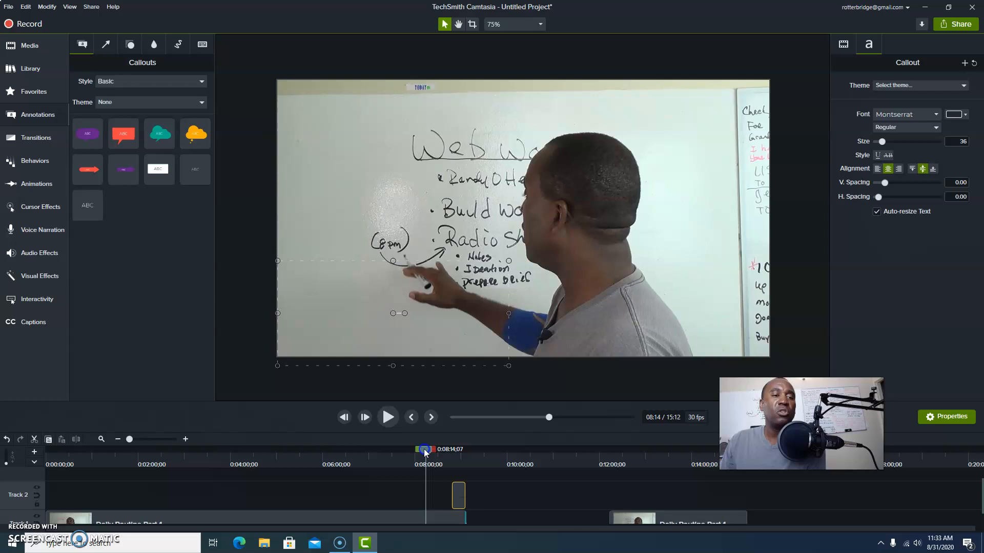
{"action": "left_click", "coordinate": [387, 417]}
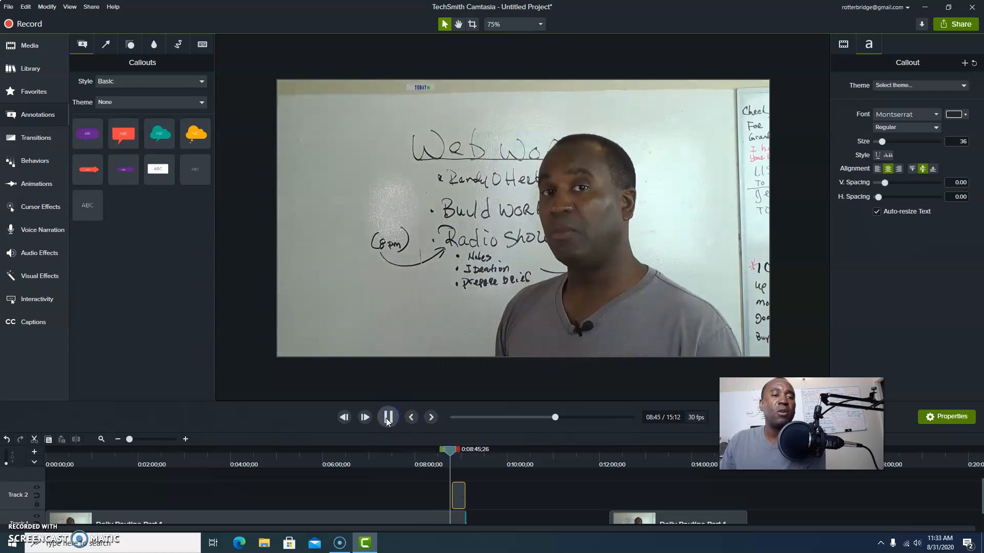
{"action": "left_click", "coordinate": [387, 417]}
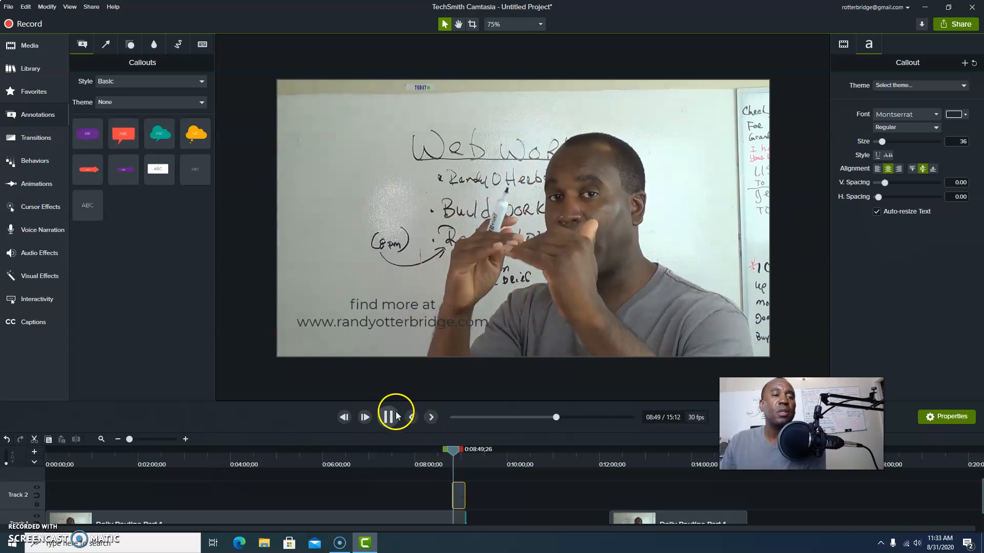
{"action": "left_click", "coordinate": [387, 417]}
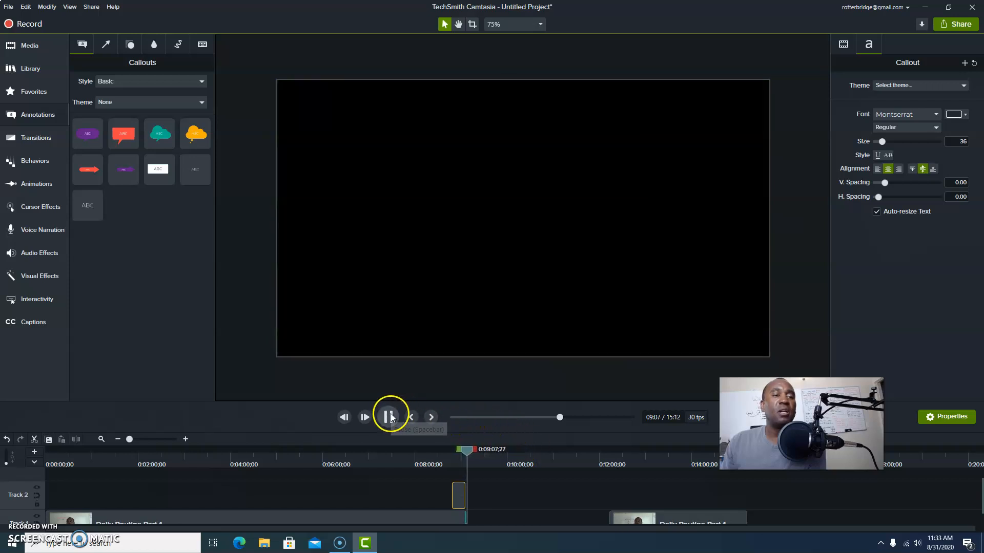
- Stop the preview in the black gap after the whiteboard clip
{"action": "left_click", "coordinate": [389, 417]}
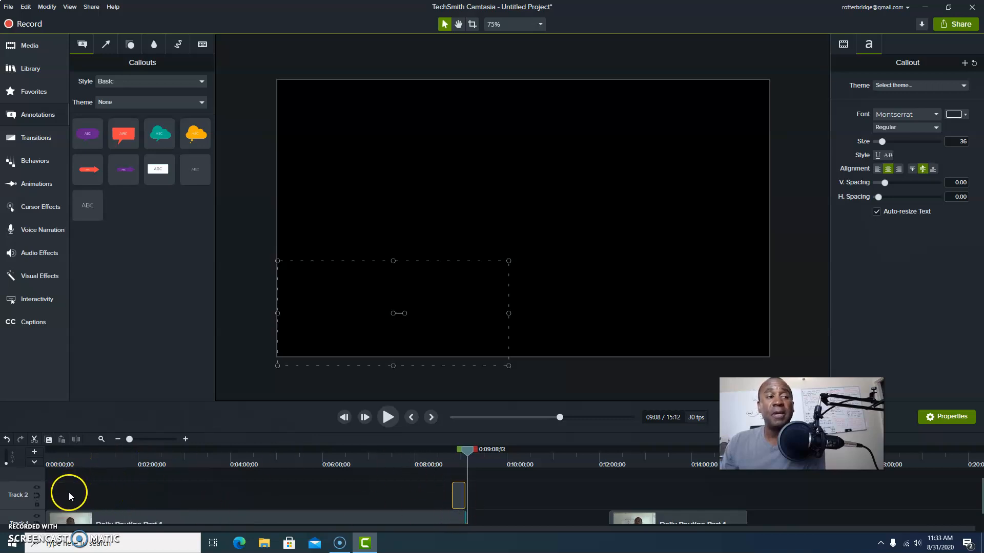
{"action": "mouse_move", "coordinate": [352, 436]}
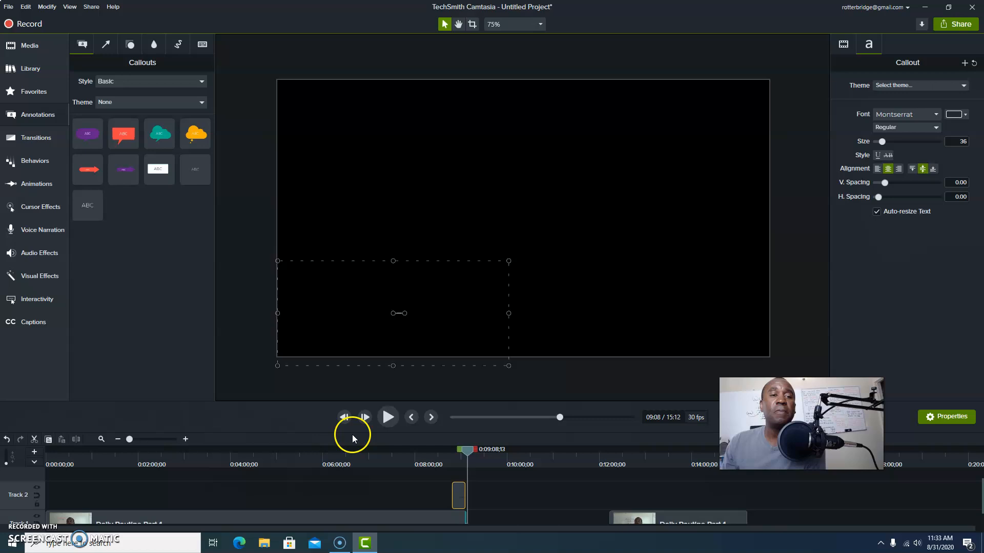
{"action": "mouse_move", "coordinate": [428, 416]}
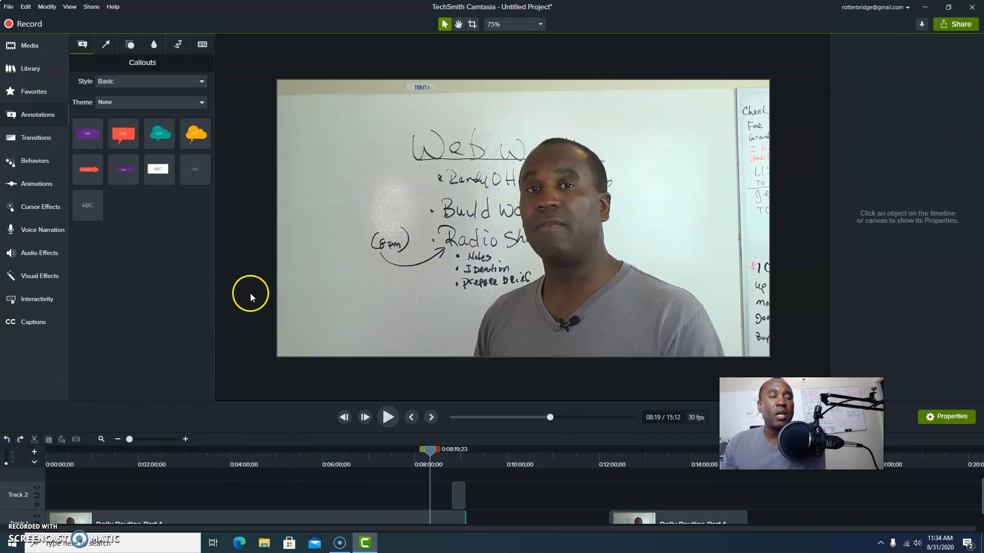
{"action": "mouse_move", "coordinate": [557, 316]}
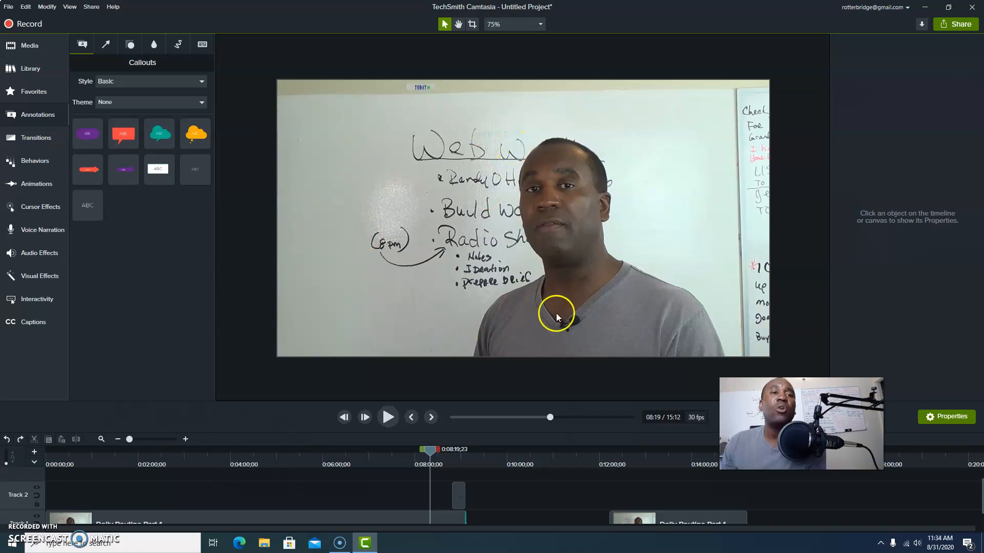
{"action": "mouse_move", "coordinate": [390, 174]}
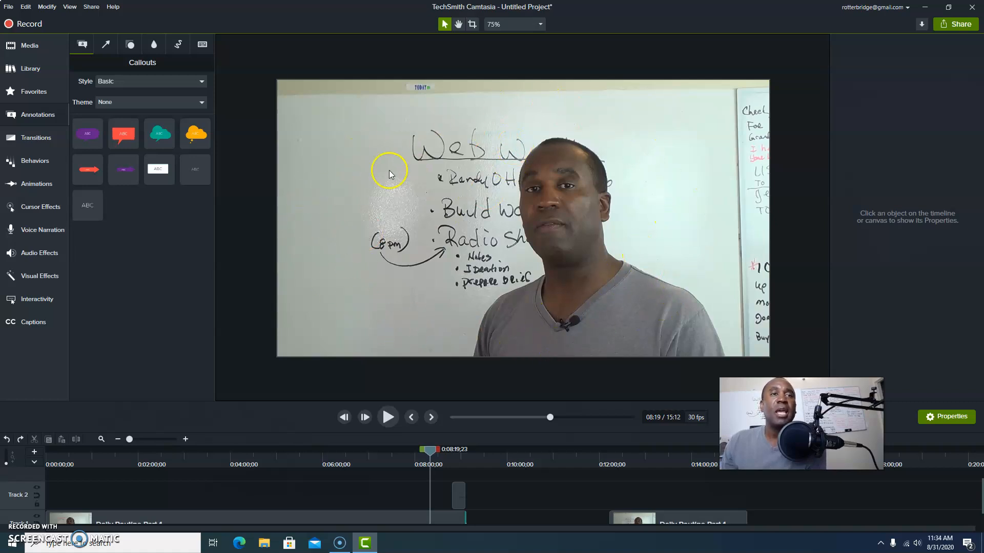
{"action": "mouse_move", "coordinate": [298, 277]}
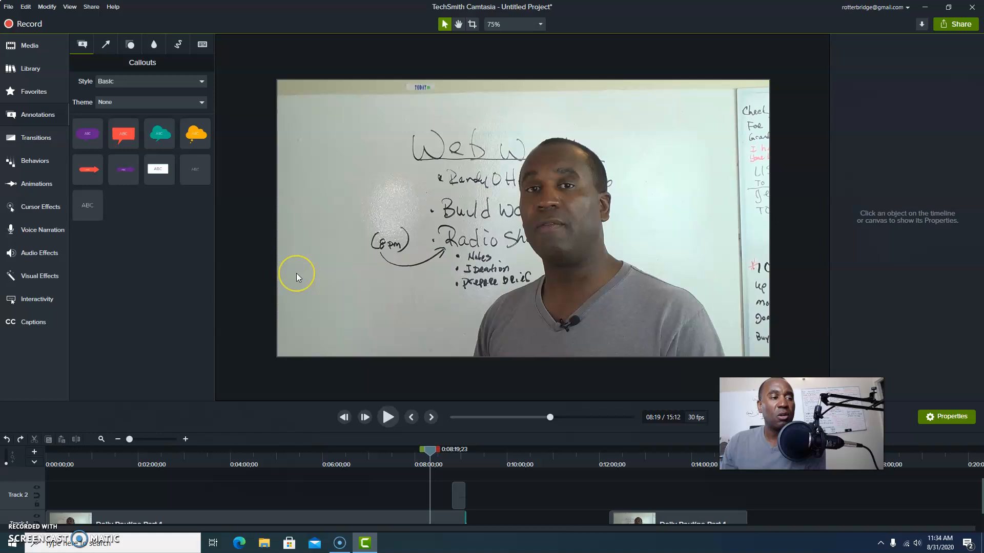
{"action": "mouse_move", "coordinate": [362, 156]}
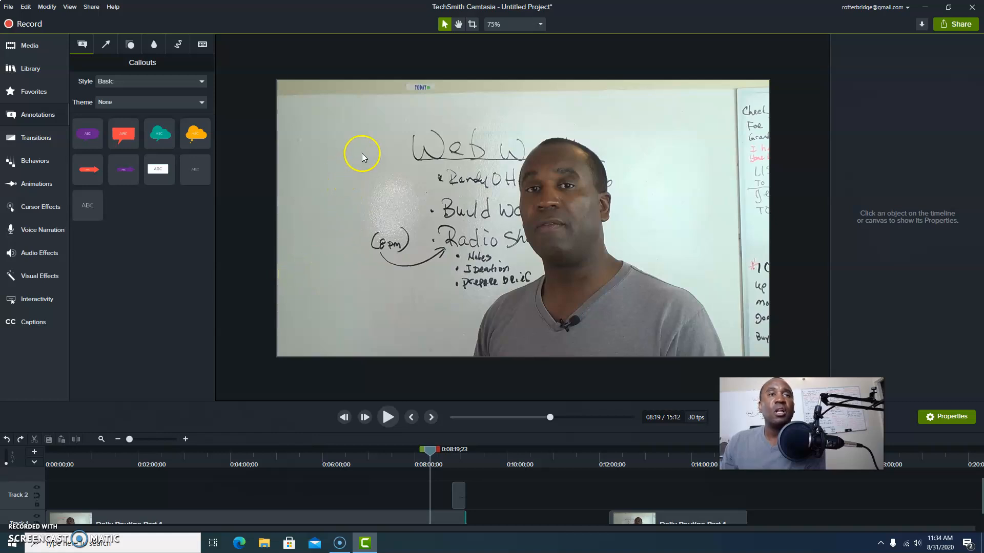
{"action": "mouse_move", "coordinate": [296, 172]}
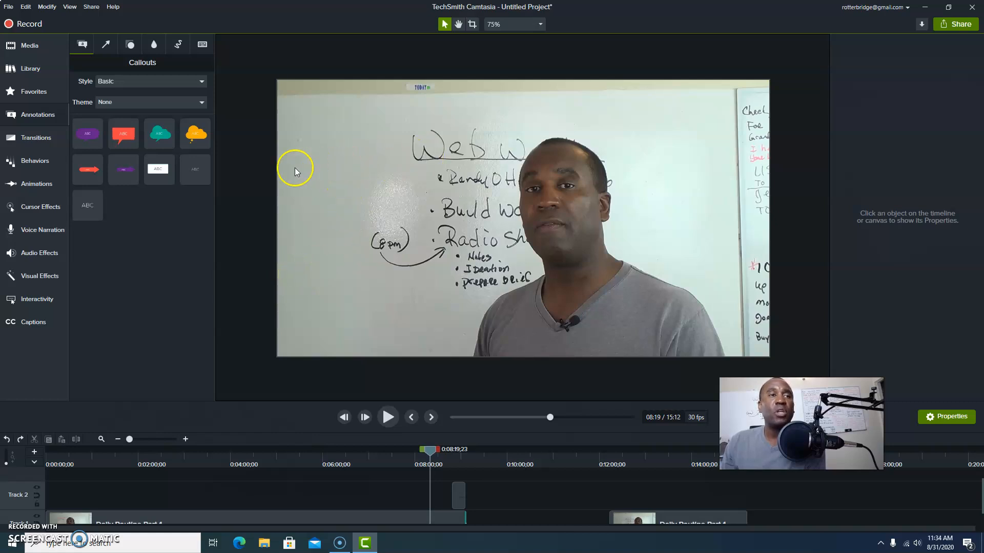
{"action": "mouse_move", "coordinate": [47, 7]}
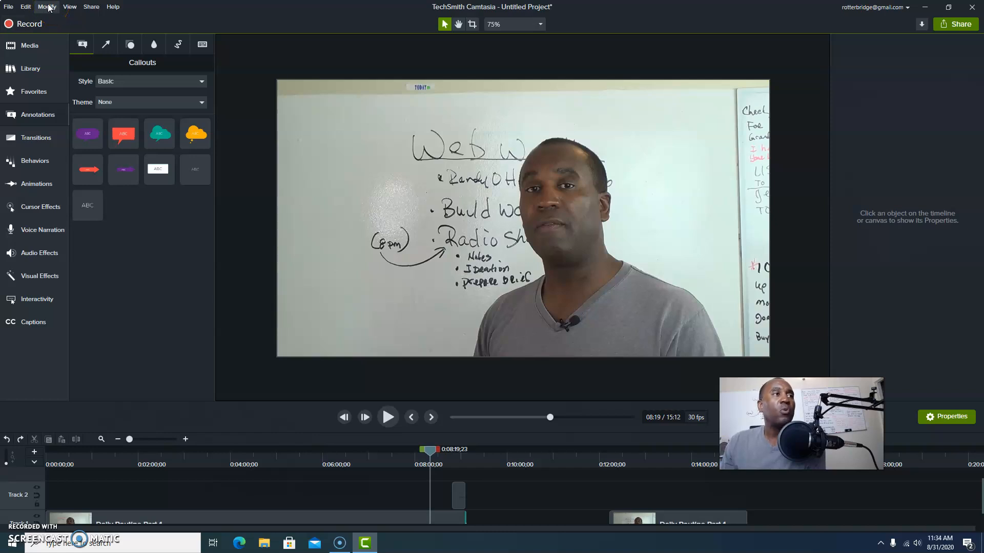
- Show the Modify menu's Add Effect list of animations, behaviors and effects
{"action": "left_click", "coordinate": [46, 6]}
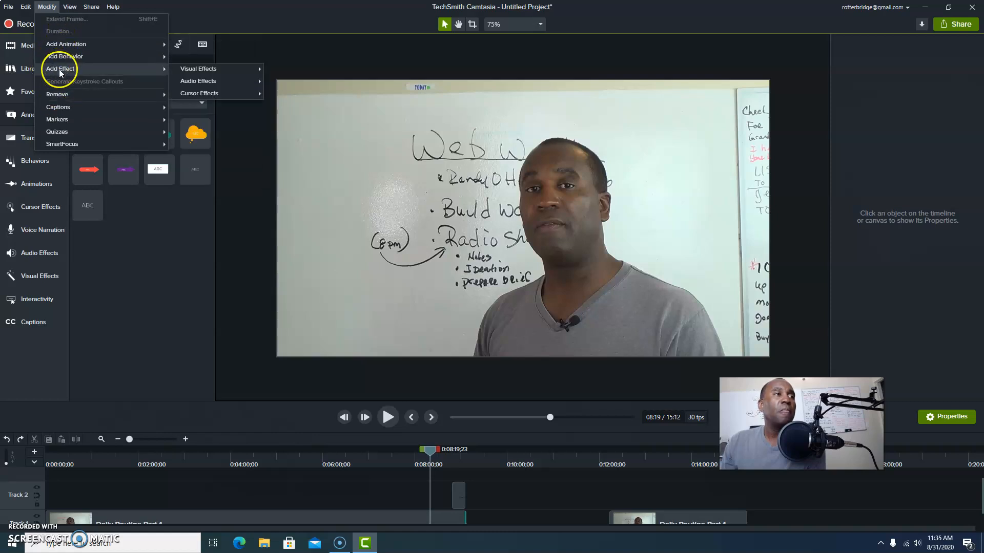
{"action": "mouse_move", "coordinate": [267, 200]}
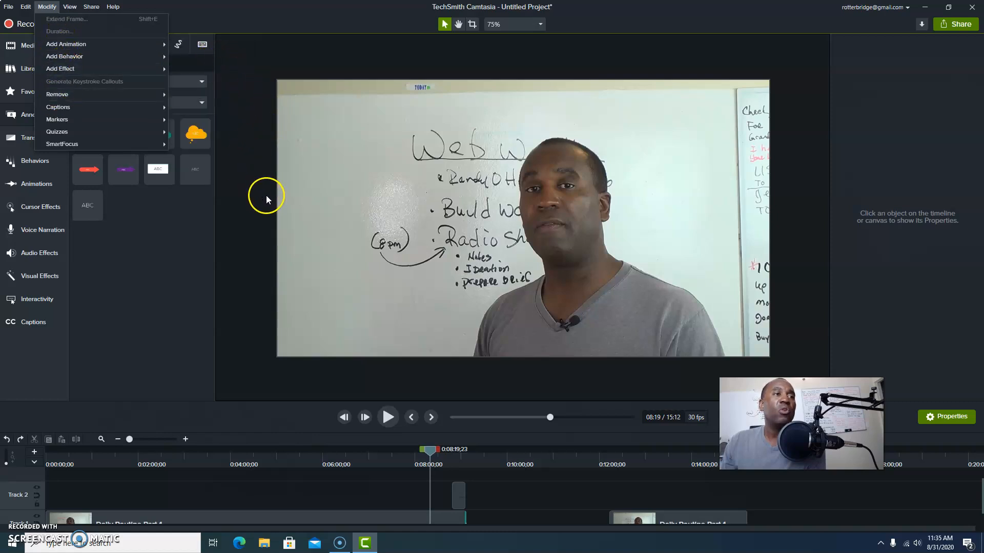